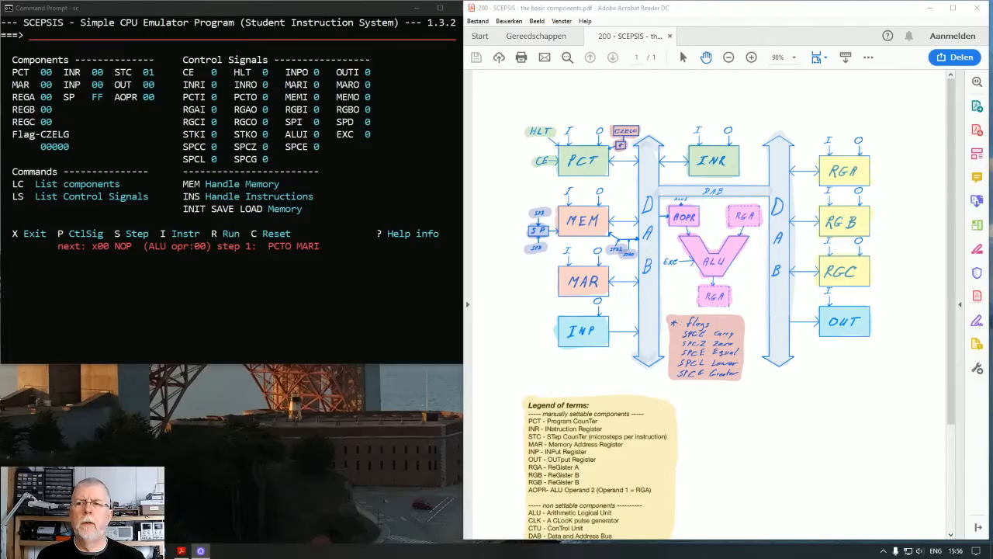
{"action": "mouse_move", "coordinate": [518, 211]}
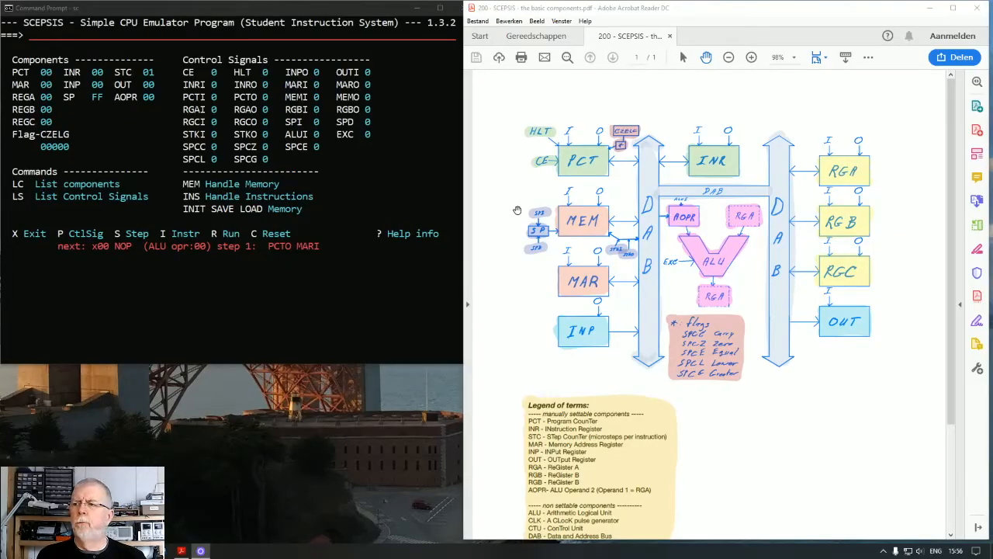
{"action": "mouse_move", "coordinate": [603, 321]}
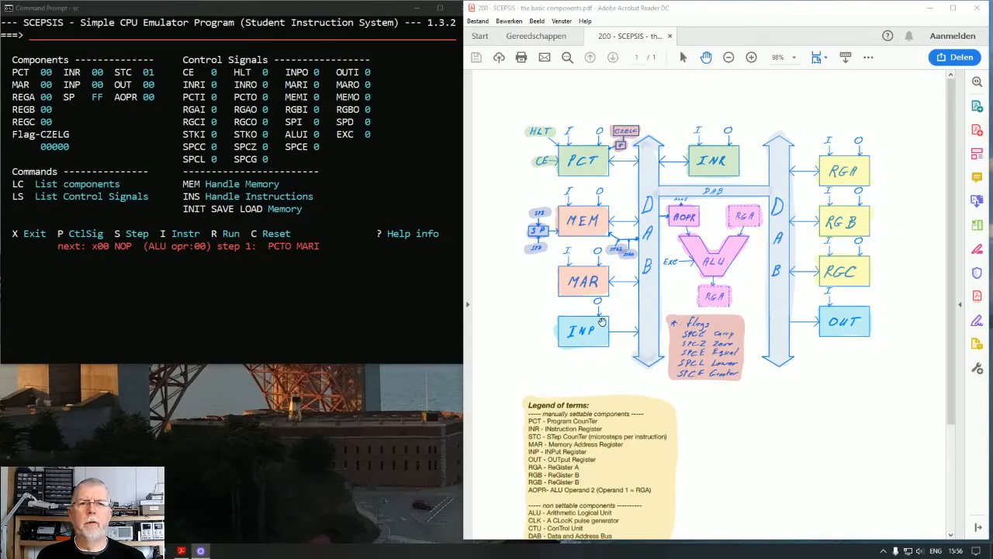
{"action": "mouse_move", "coordinate": [603, 364]}
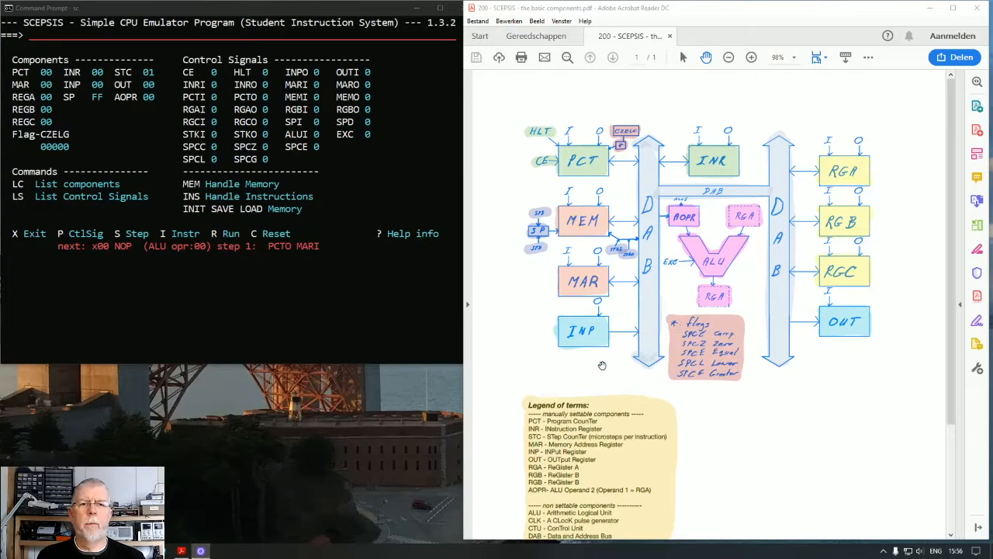
{"action": "mouse_move", "coordinate": [124, 128]}
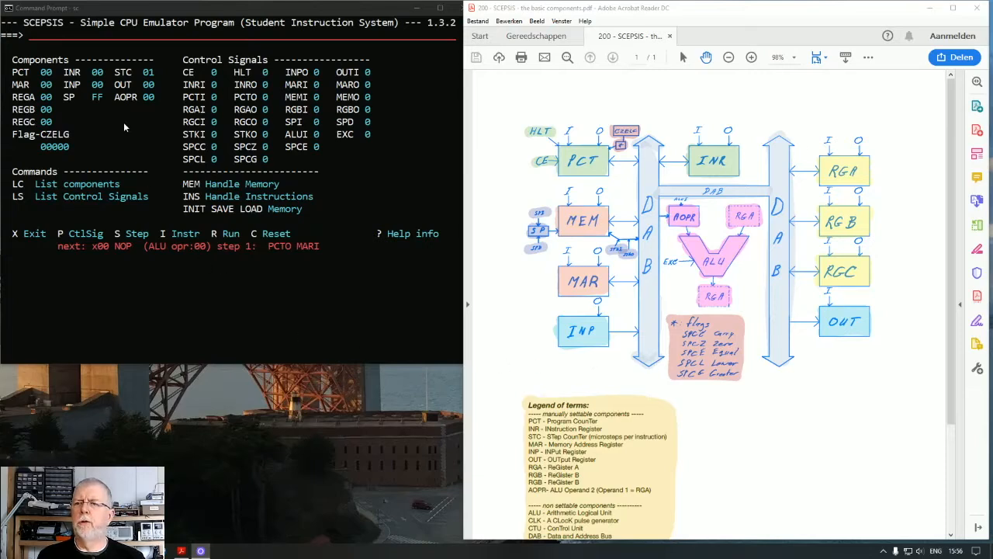
{"action": "mouse_move", "coordinate": [64, 103]}
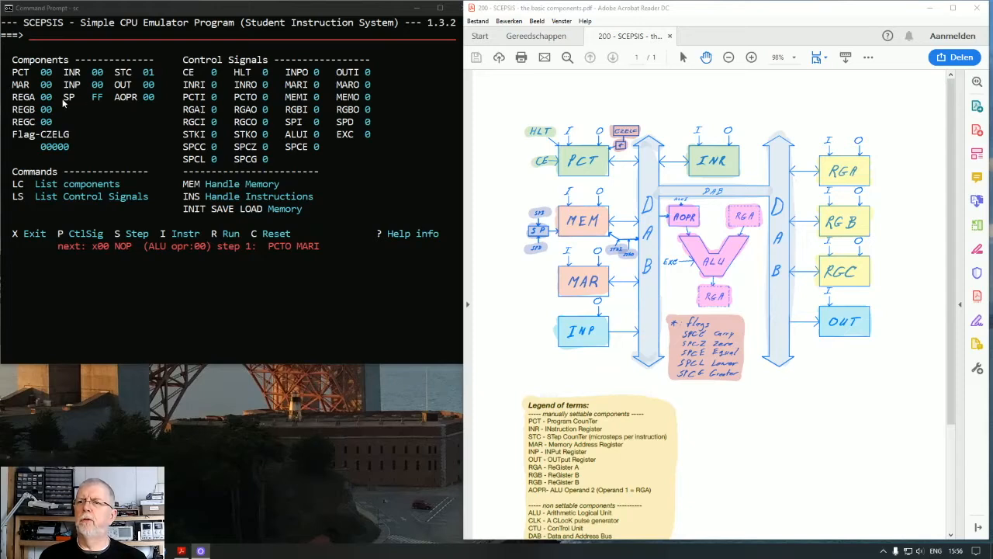
{"action": "mouse_move", "coordinate": [51, 102]}
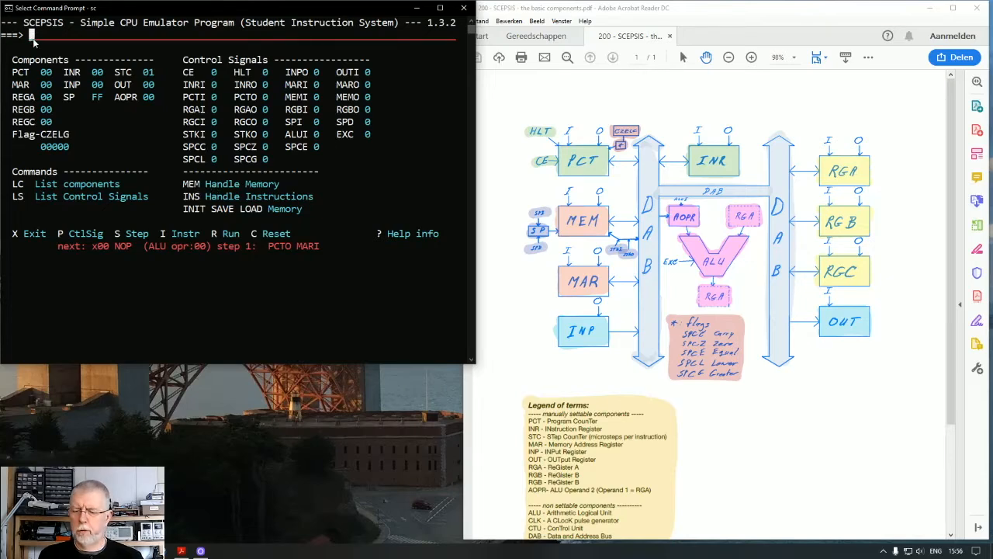
Load the value CF into register A with the REGA command.
{"action": "type", "text": "REGA"}
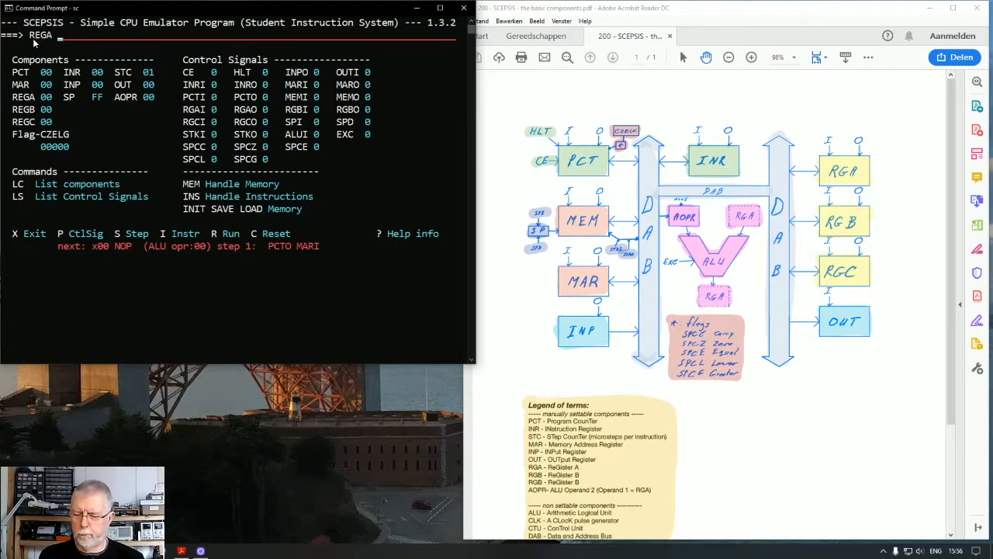
{"action": "type", "text": "C"}
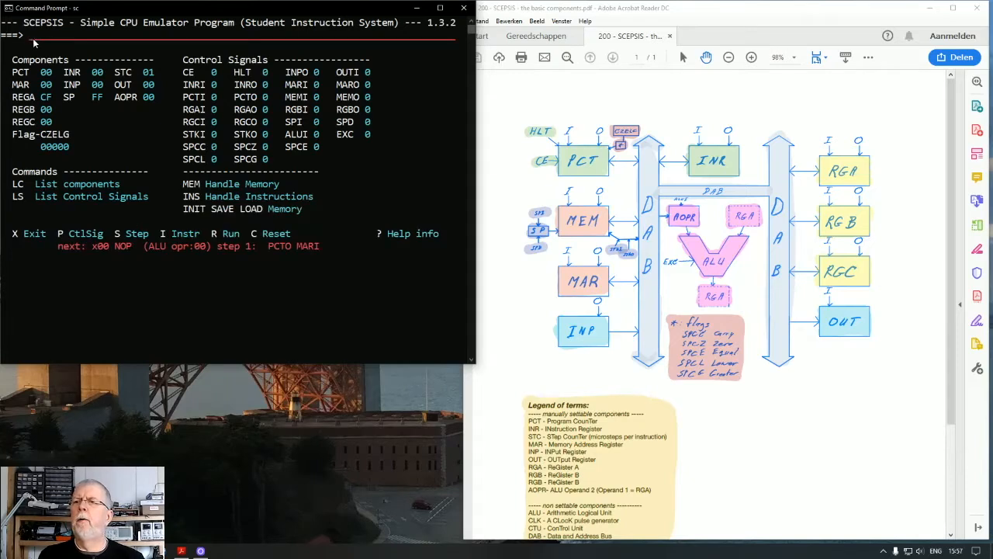
{"action": "mouse_move", "coordinate": [50, 102]}
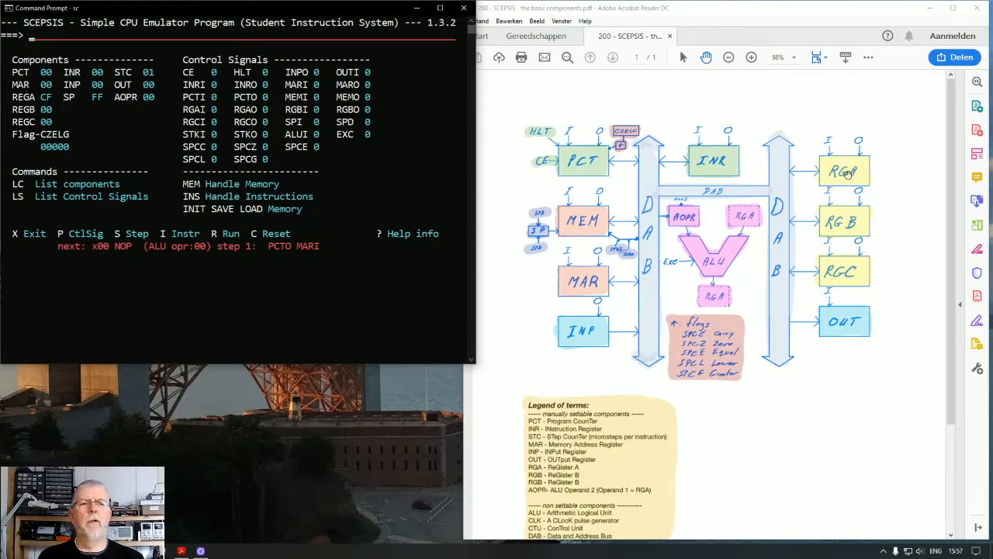
{"action": "mouse_move", "coordinate": [852, 171]}
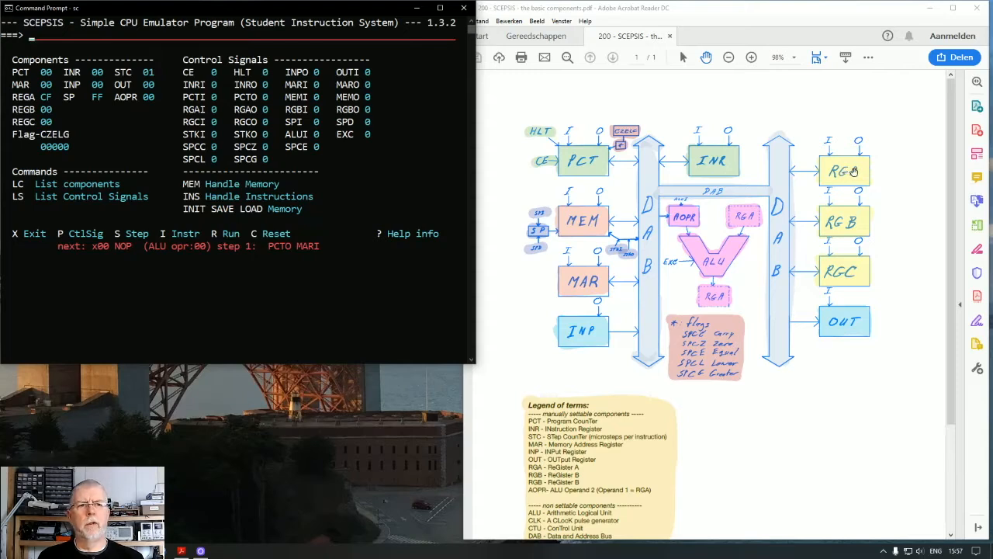
{"action": "mouse_move", "coordinate": [784, 199]}
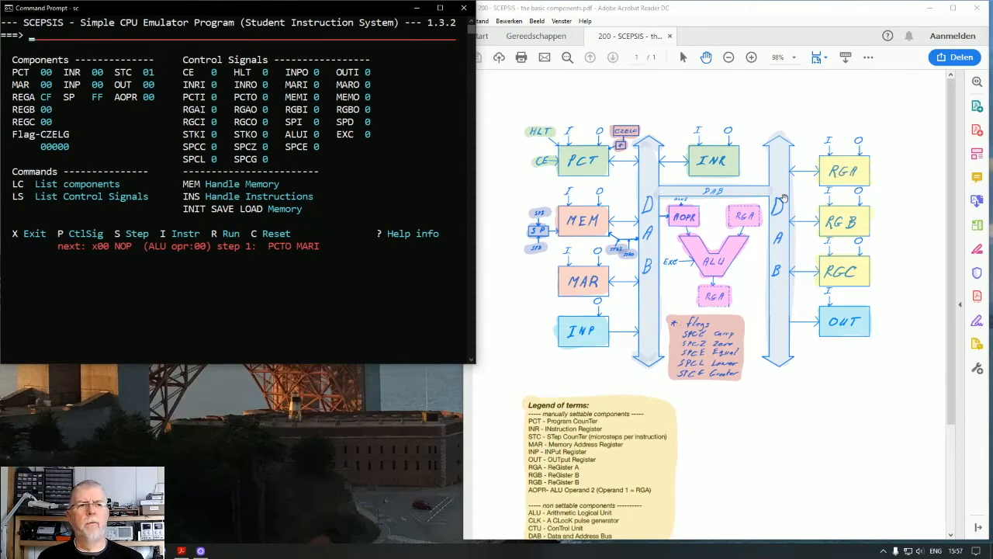
{"action": "mouse_move", "coordinate": [847, 229]}
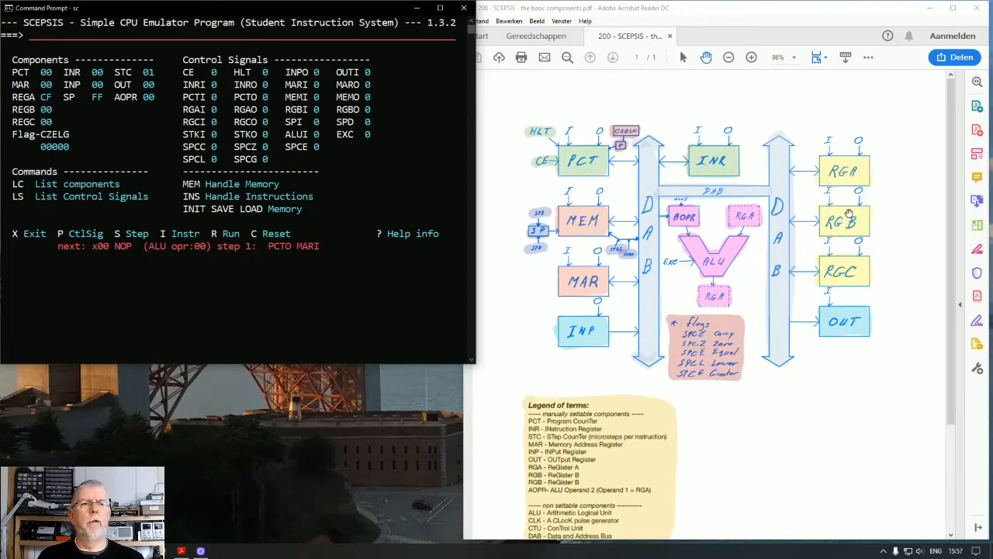
{"action": "mouse_move", "coordinate": [800, 202]}
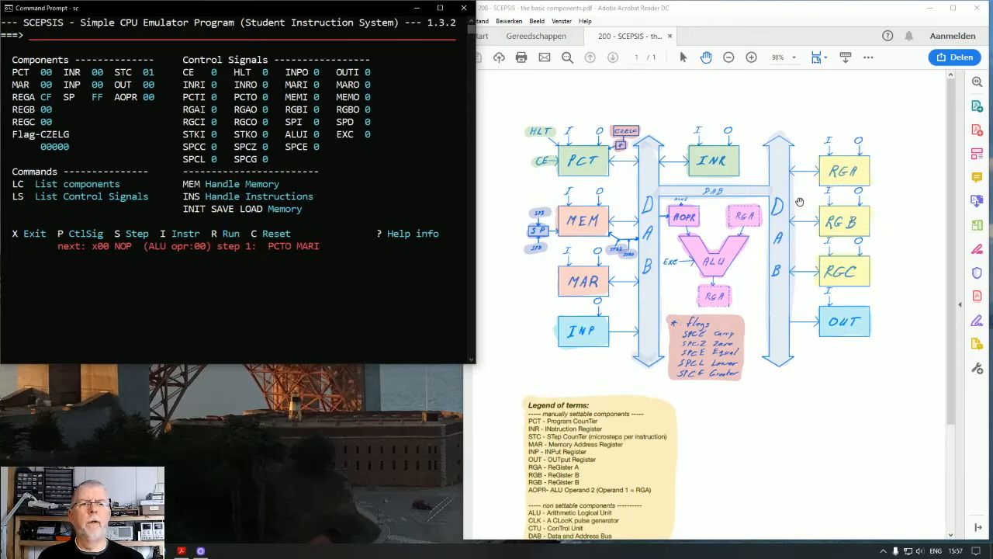
{"action": "mouse_move", "coordinate": [783, 215]}
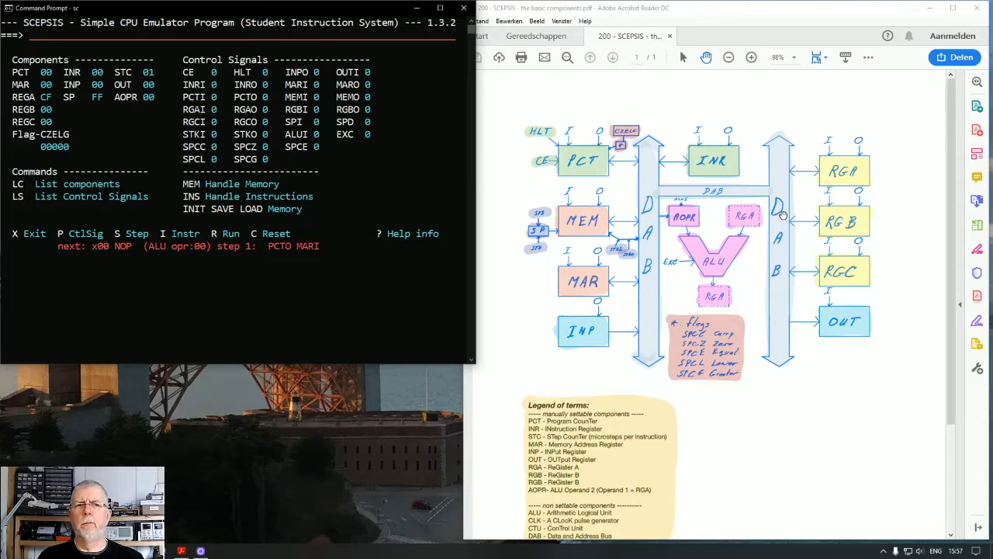
{"action": "mouse_move", "coordinate": [779, 215]}
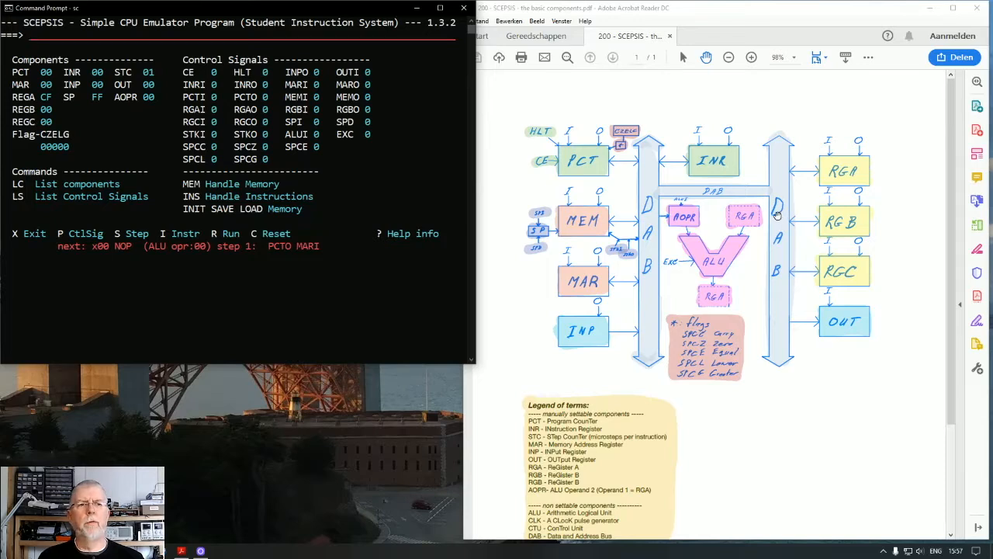
{"action": "mouse_move", "coordinate": [780, 194]}
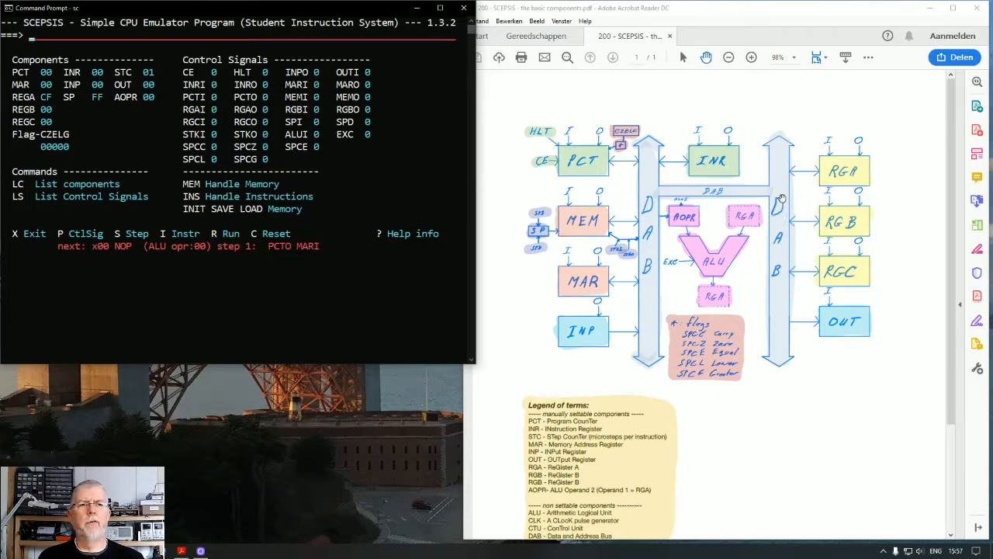
{"action": "mouse_move", "coordinate": [766, 215]}
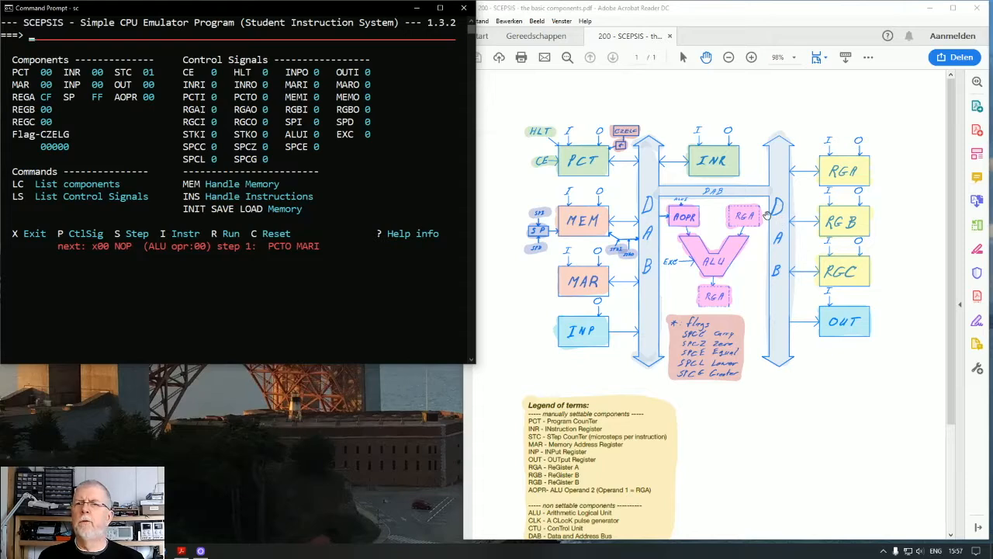
{"action": "mouse_move", "coordinate": [841, 185]}
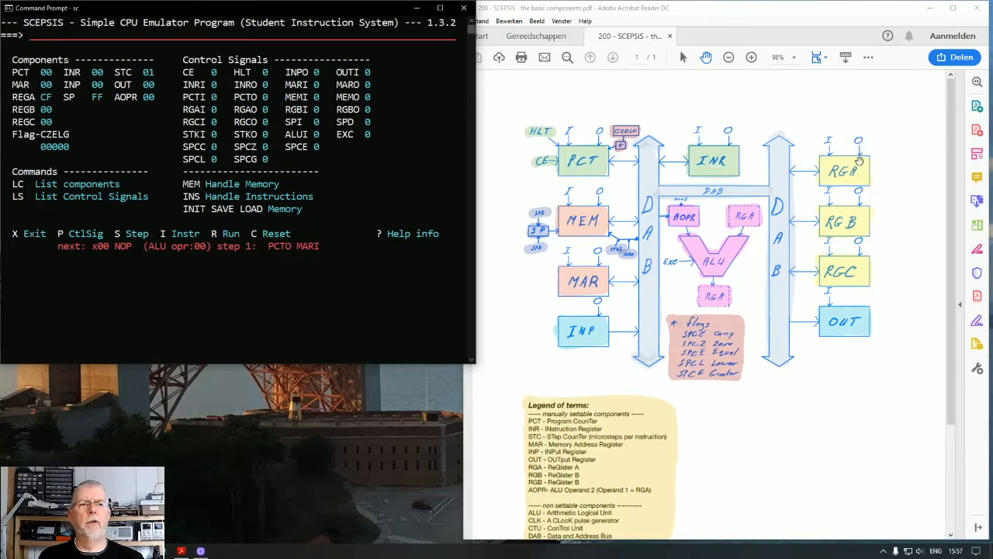
{"action": "mouse_move", "coordinate": [23, 31]}
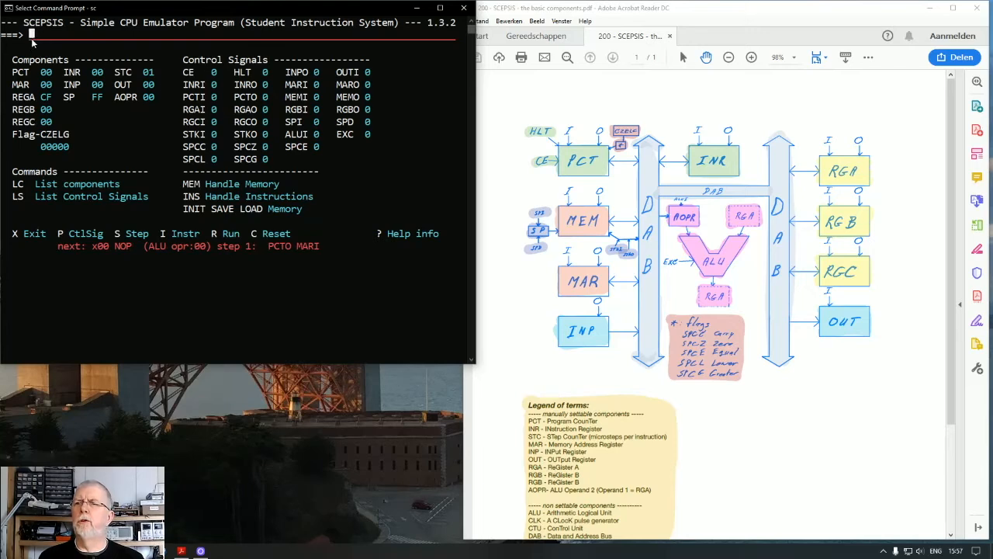
Toggle register A's output control signal RGAO to 1.
{"action": "type", "text": "RGA"}
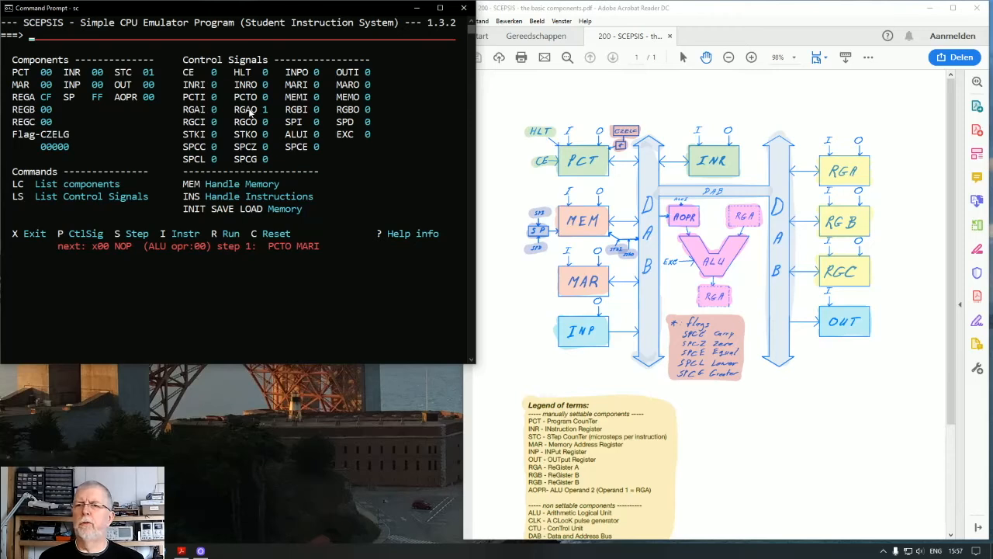
{"action": "mouse_move", "coordinate": [843, 179]}
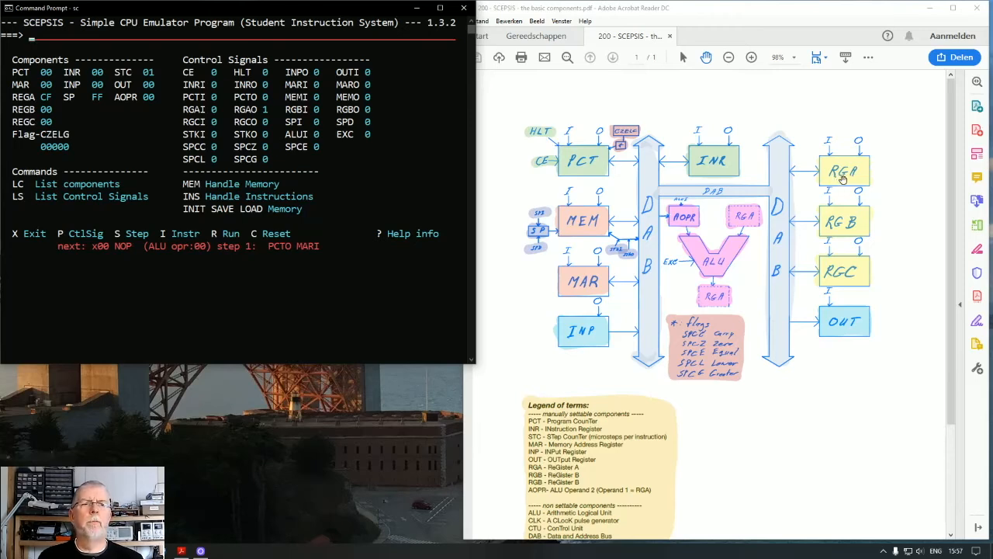
{"action": "mouse_move", "coordinate": [780, 202]}
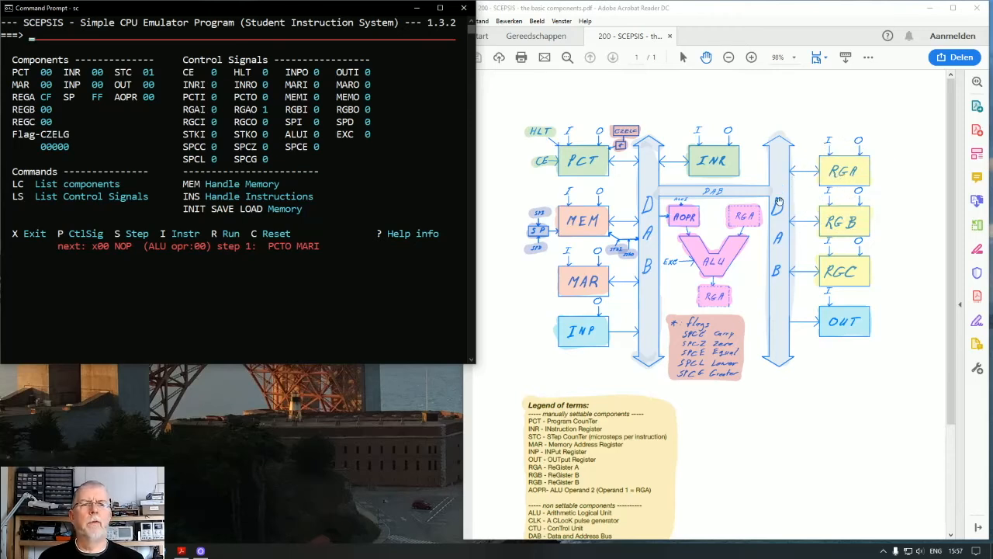
{"action": "mouse_move", "coordinate": [776, 201]}
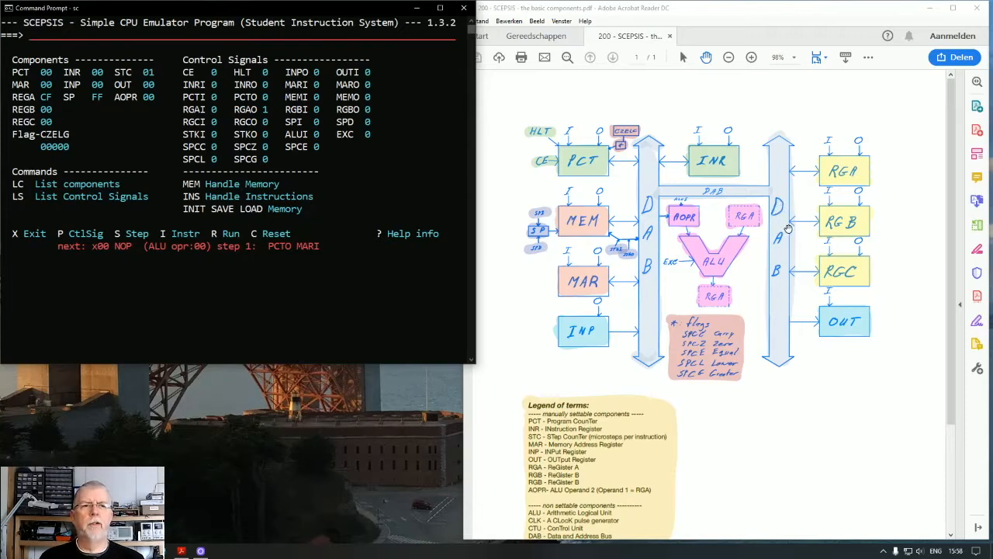
{"action": "mouse_move", "coordinate": [841, 223]}
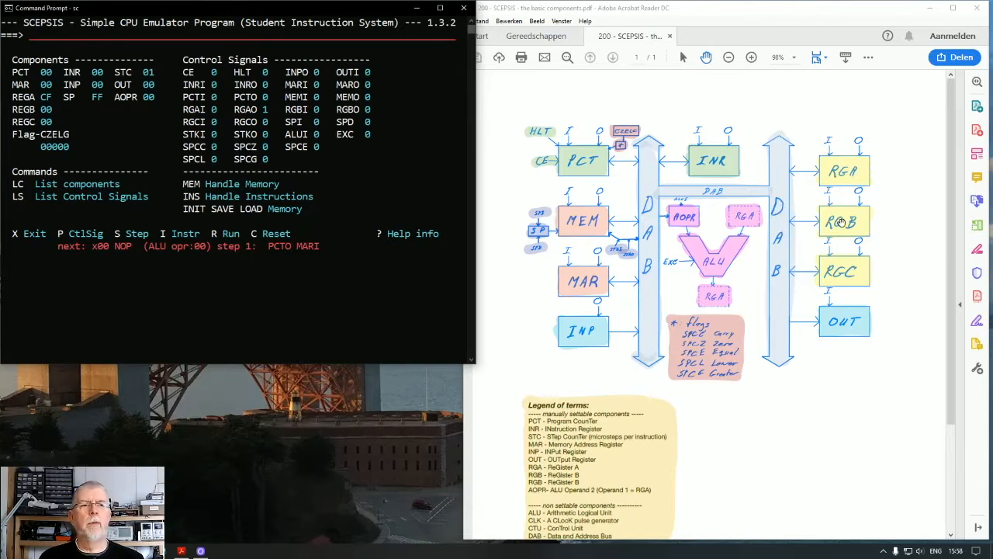
{"action": "mouse_move", "coordinate": [830, 200]}
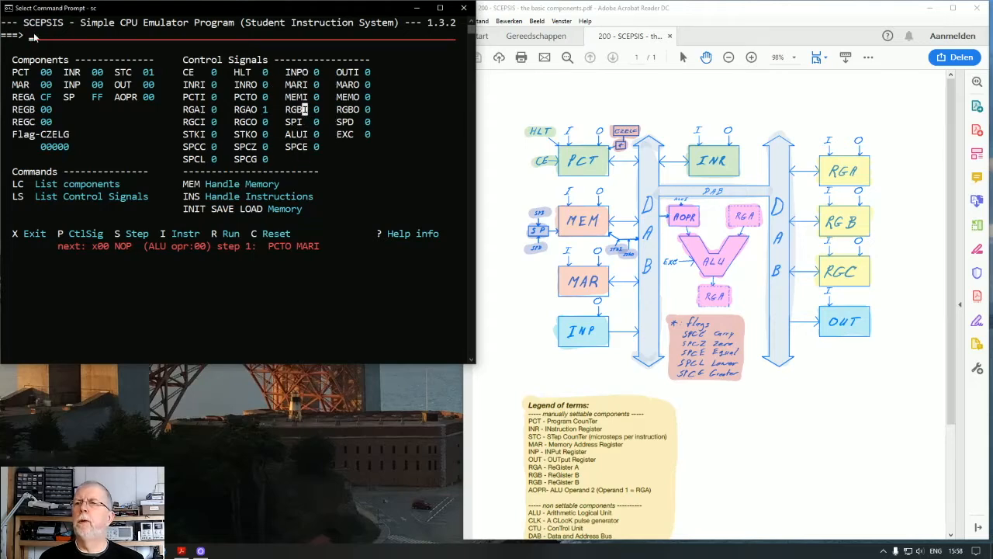
Toggle register B's input control signal RGBI to 1.
{"action": "type", "text": "RG"}
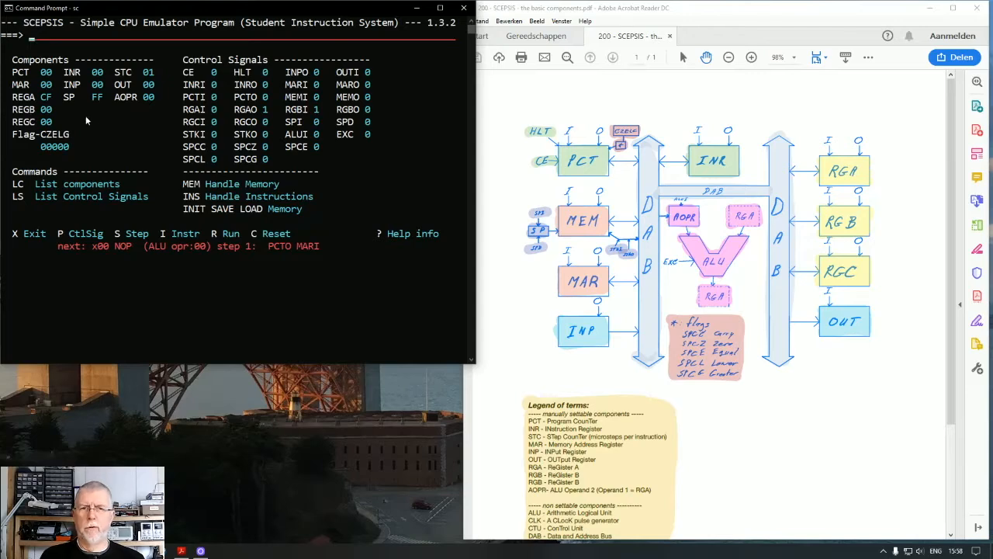
{"action": "mouse_move", "coordinate": [123, 122]}
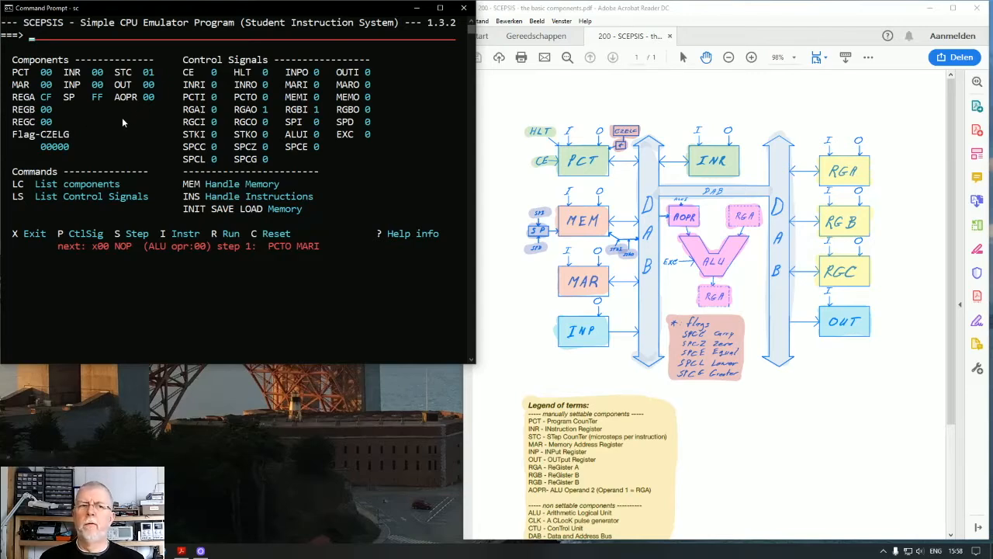
{"action": "mouse_move", "coordinate": [93, 130]}
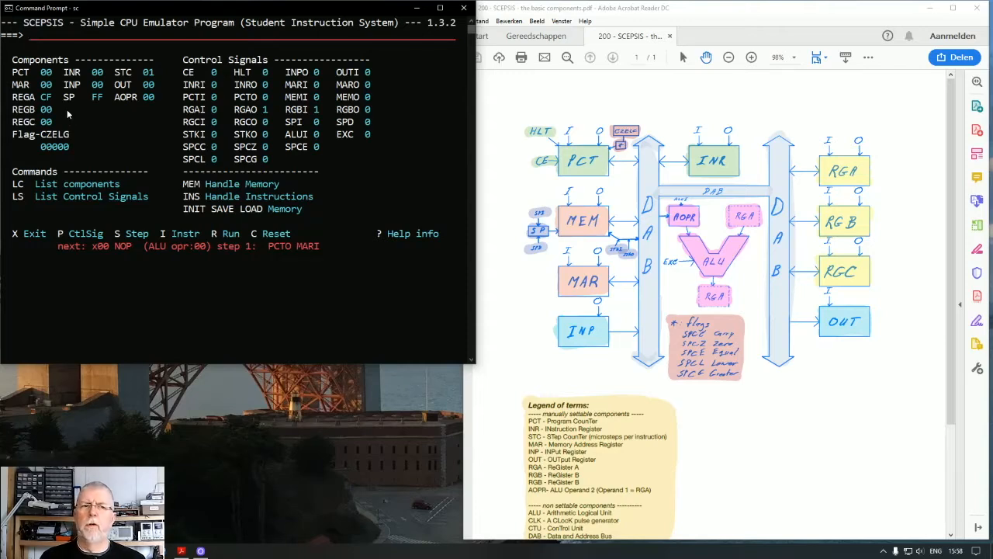
{"action": "mouse_move", "coordinate": [329, 243]}
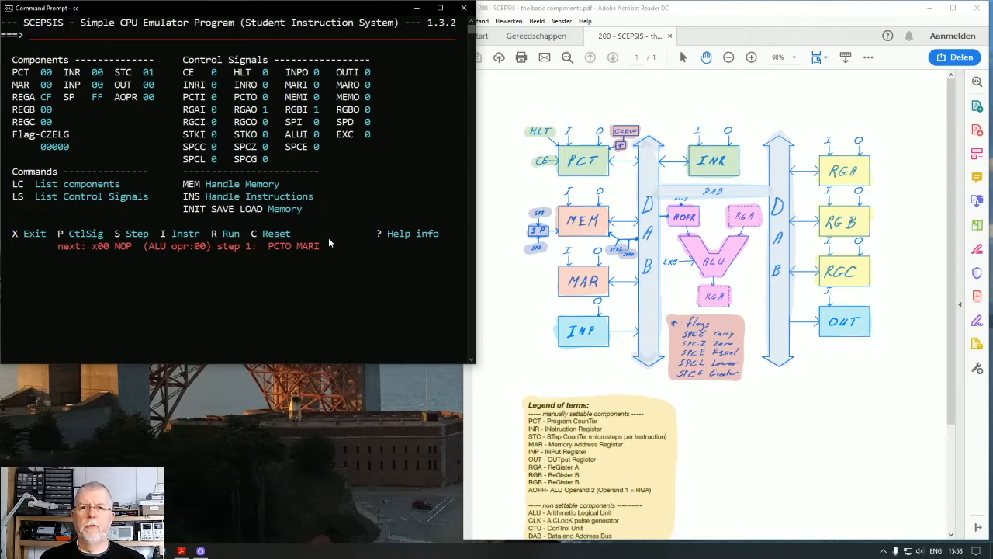
Enter the P command to pulse the clock so register B takes CF from register A.
{"action": "scroll", "scroll_direction": "down", "scroll_amount": 3}
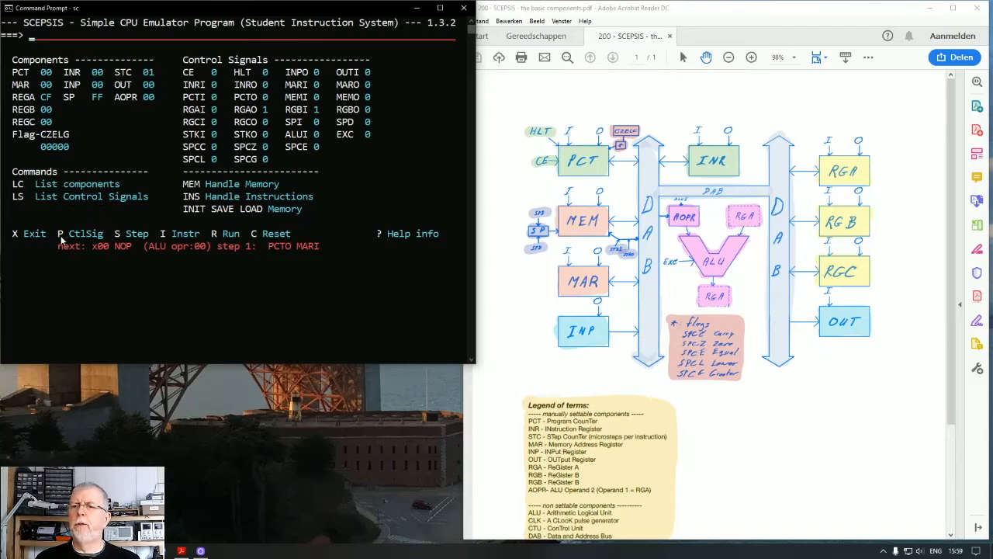
{"action": "mouse_move", "coordinate": [62, 233]}
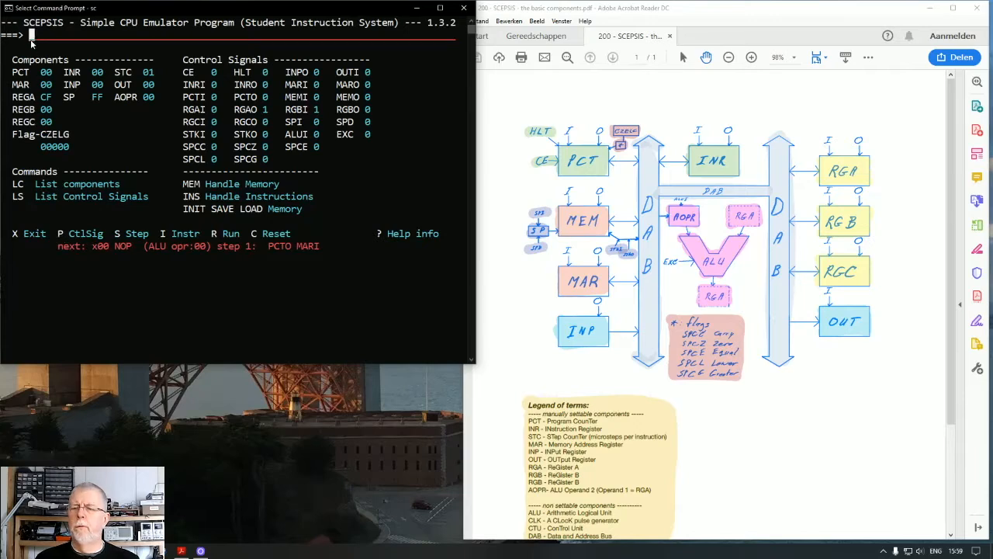
{"action": "type", "text": "P"}
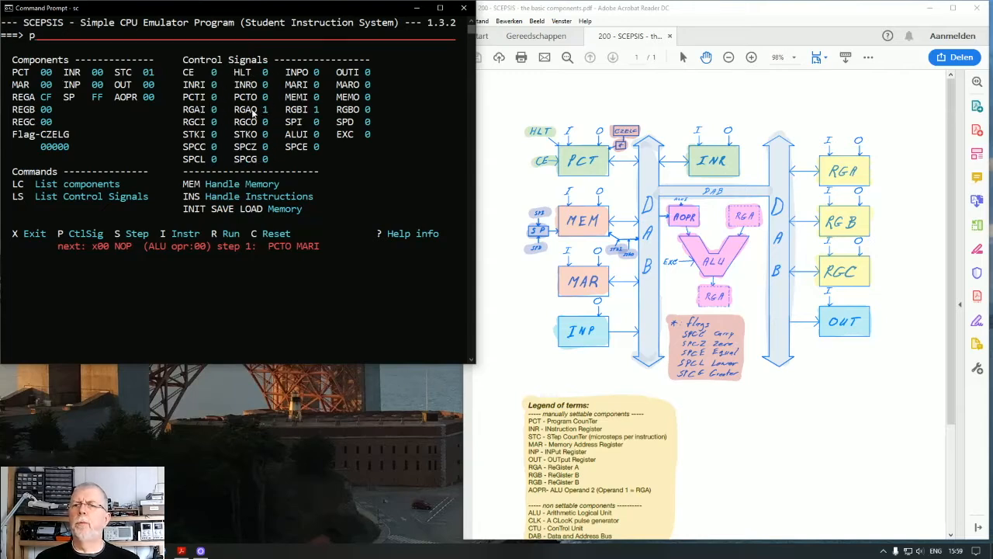
{"action": "mouse_move", "coordinate": [784, 232]}
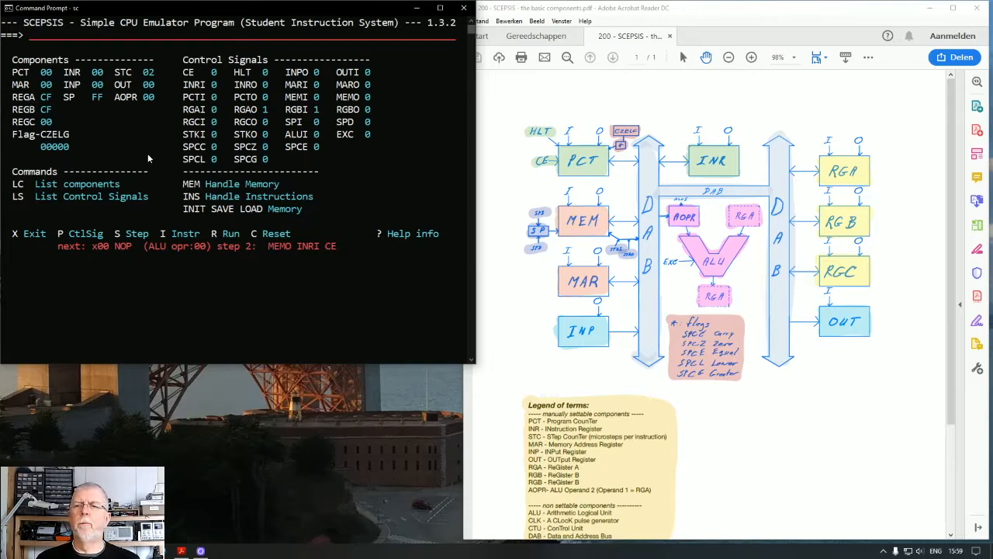
{"action": "mouse_move", "coordinate": [271, 99]}
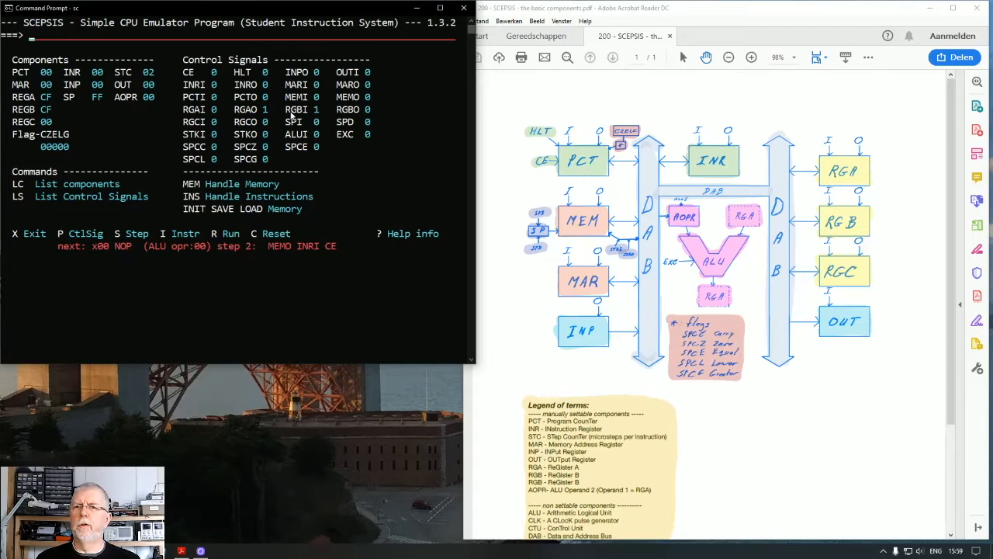
{"action": "mouse_move", "coordinate": [248, 114]}
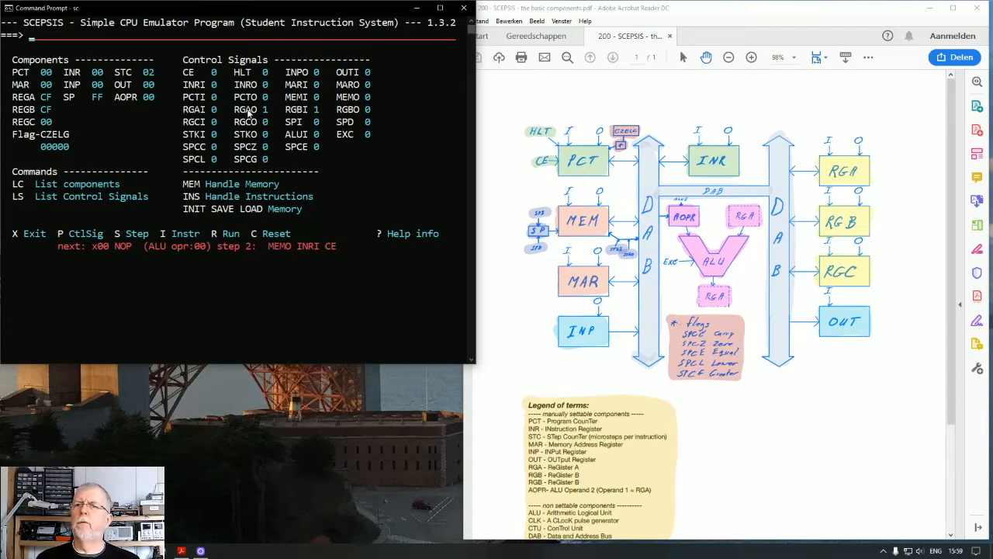
{"action": "mouse_move", "coordinate": [191, 102]}
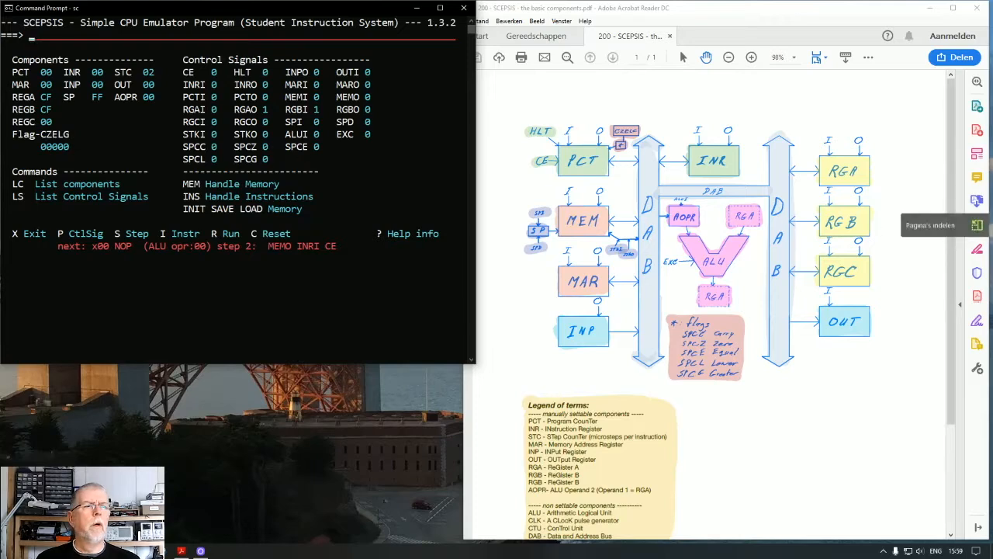
{"action": "mouse_move", "coordinate": [423, 251]}
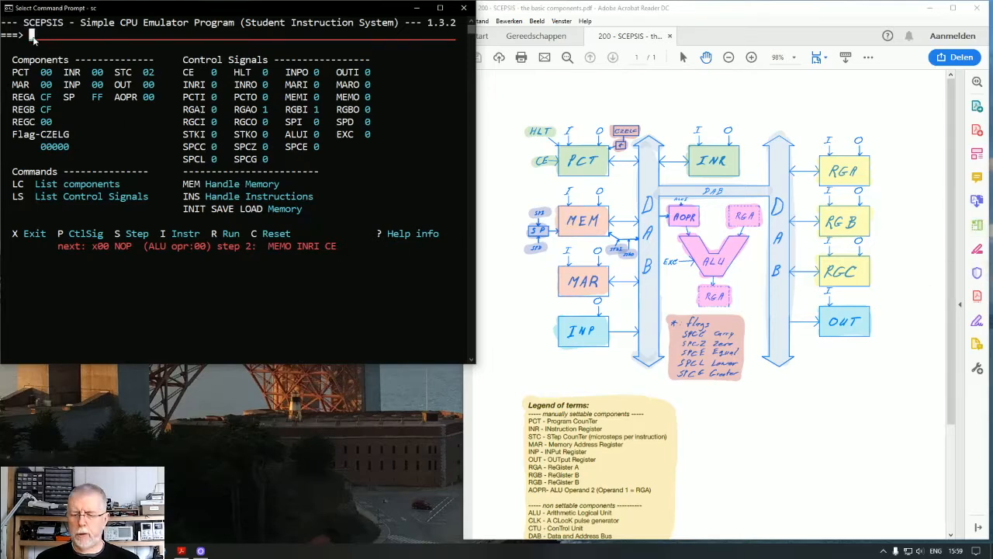
Show the memory display and store FF at memory address 80 with M 80 FF.
{"action": "type", "text": "mem"}
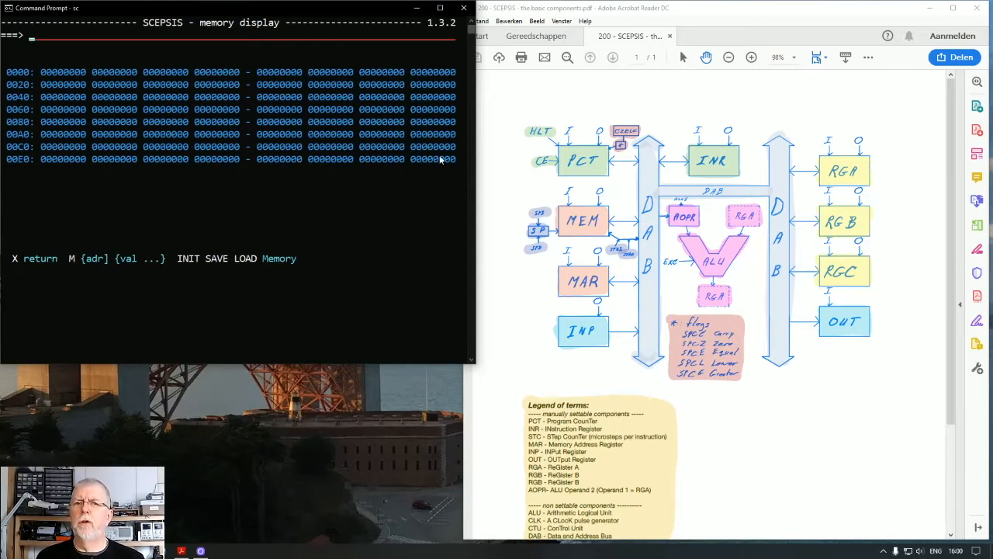
{"action": "mouse_move", "coordinate": [48, 76]}
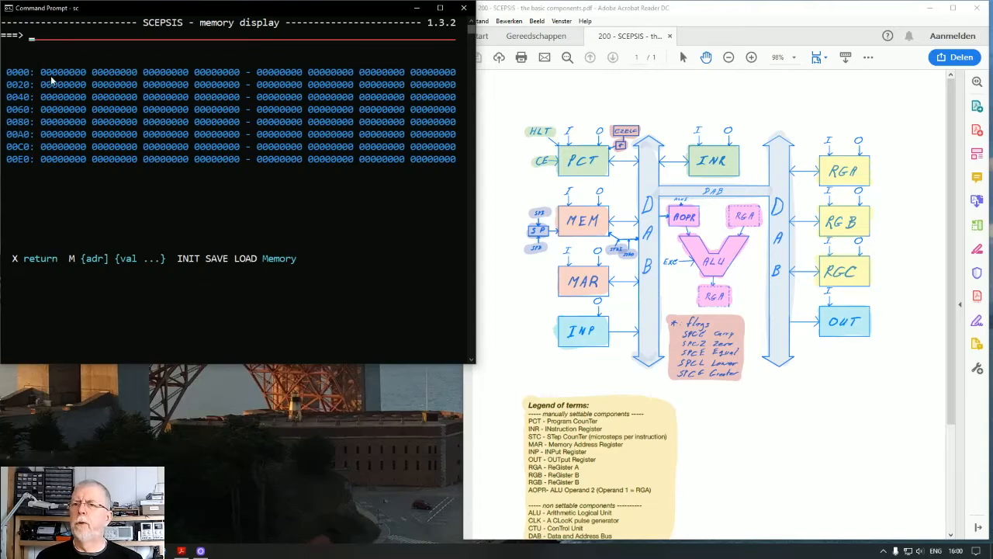
{"action": "type", "text": "m"}
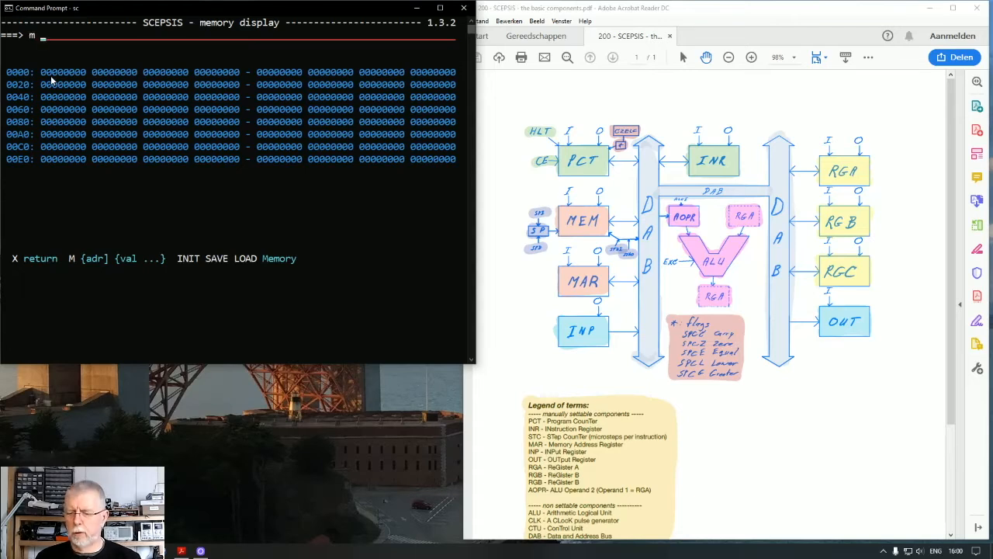
{"action": "type", "text": "80"}
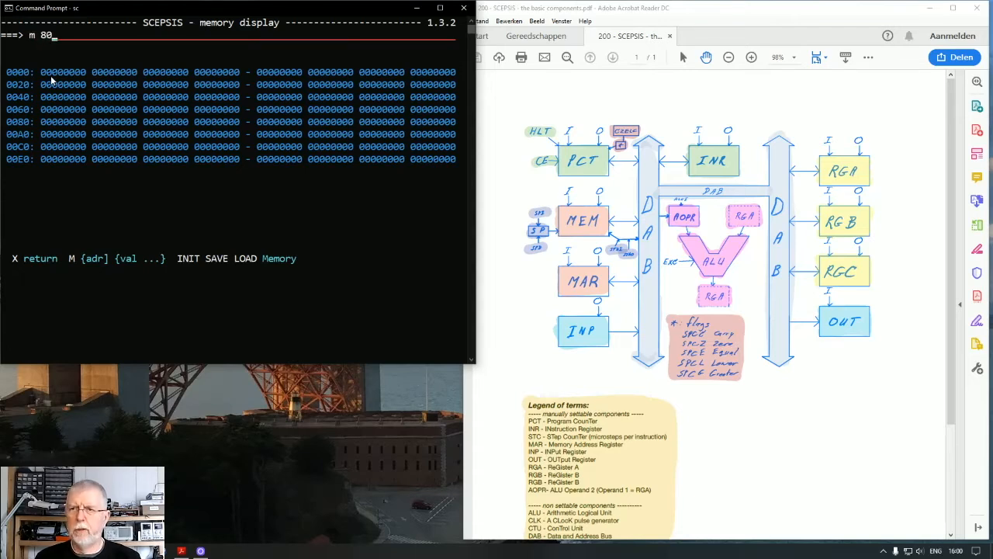
{"action": "type", "text": "FF"}
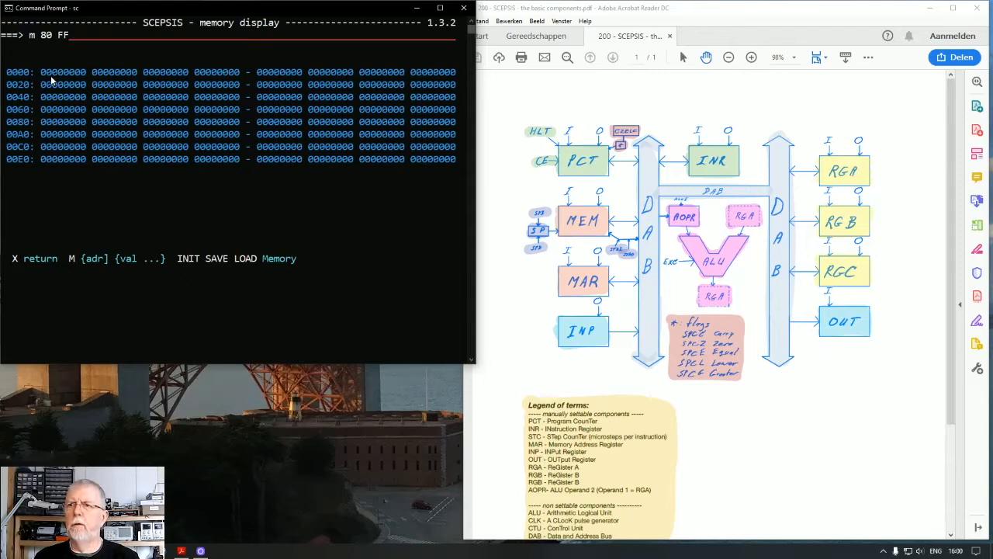
{"action": "mouse_move", "coordinate": [165, 72]}
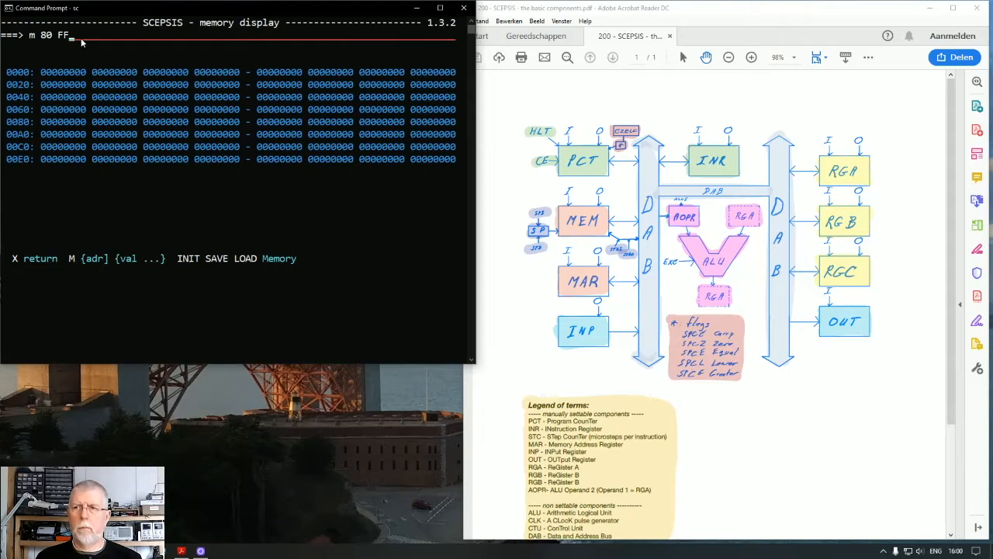
{"action": "key", "text": "Return"}
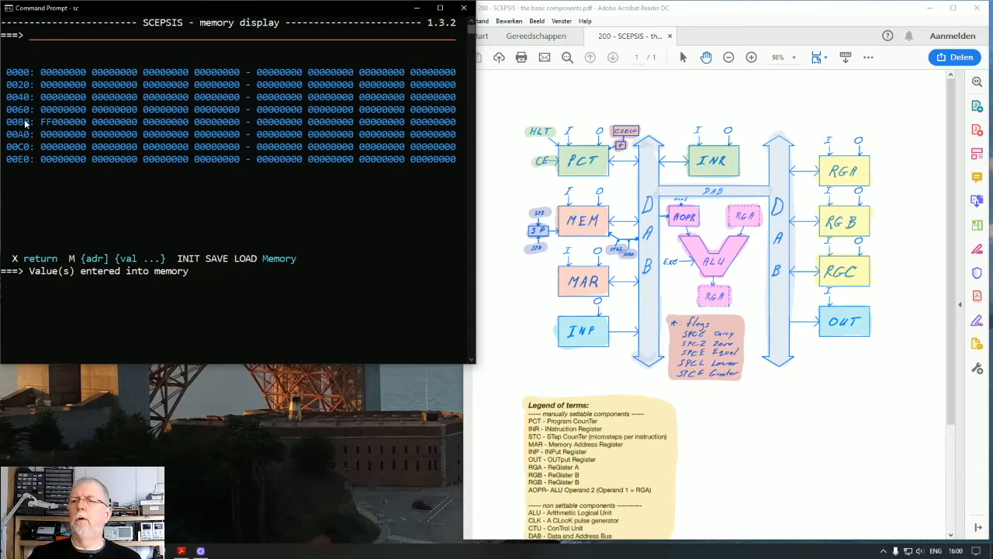
{"action": "mouse_move", "coordinate": [30, 81]}
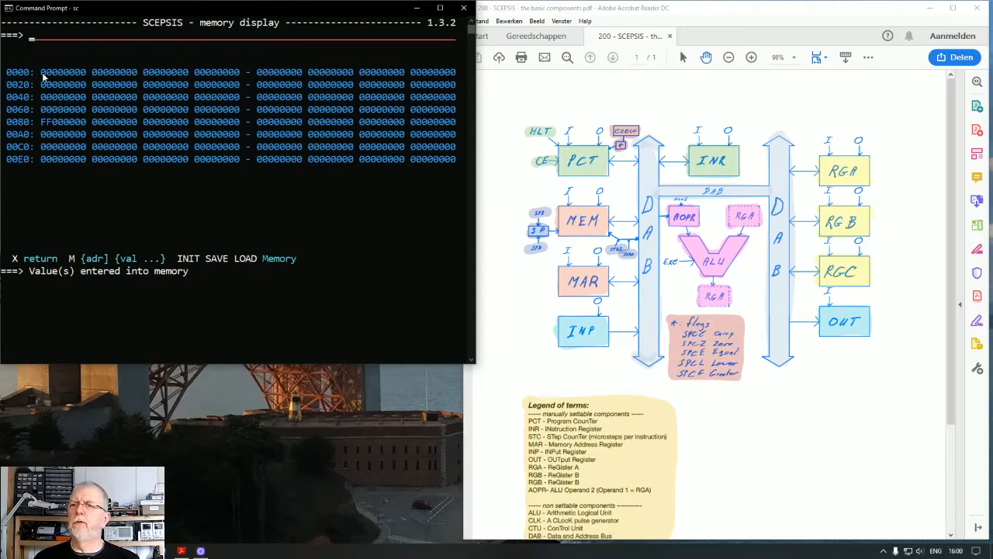
{"action": "mouse_move", "coordinate": [242, 78]}
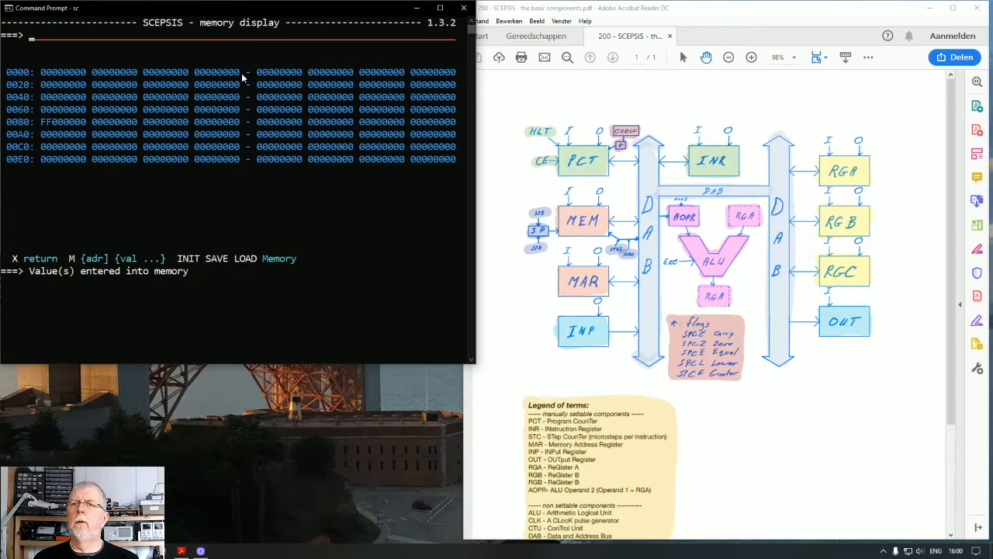
{"action": "mouse_move", "coordinate": [228, 73]}
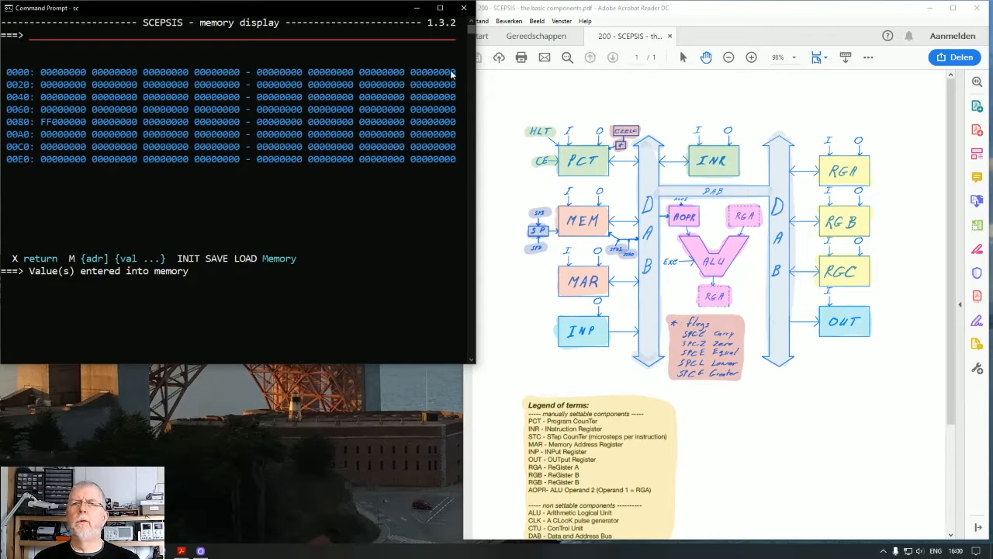
{"action": "mouse_move", "coordinate": [37, 89]}
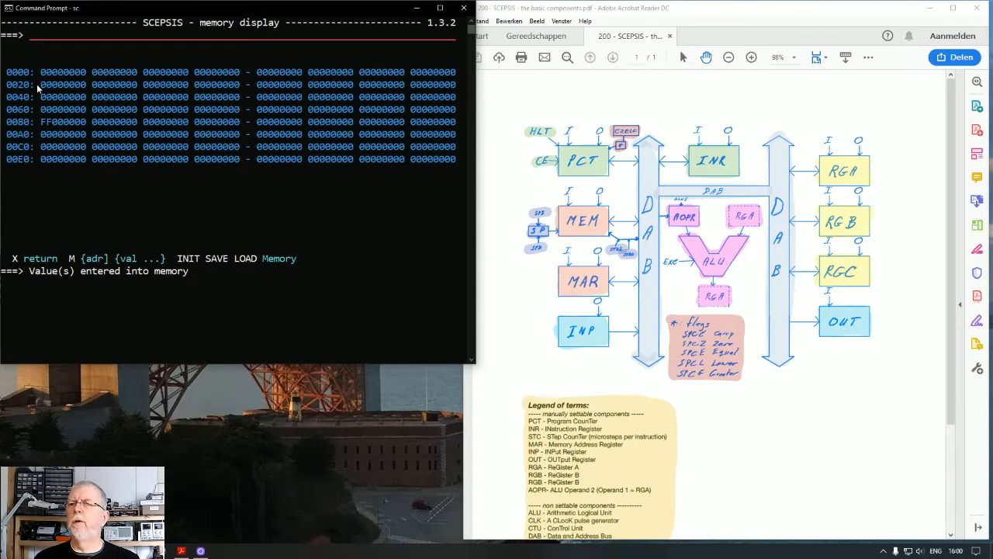
Store AA at memory address 1F with M 1F AA.
{"action": "left_click", "coordinate": [34, 36]}
{"action": "type", "text": "M"}
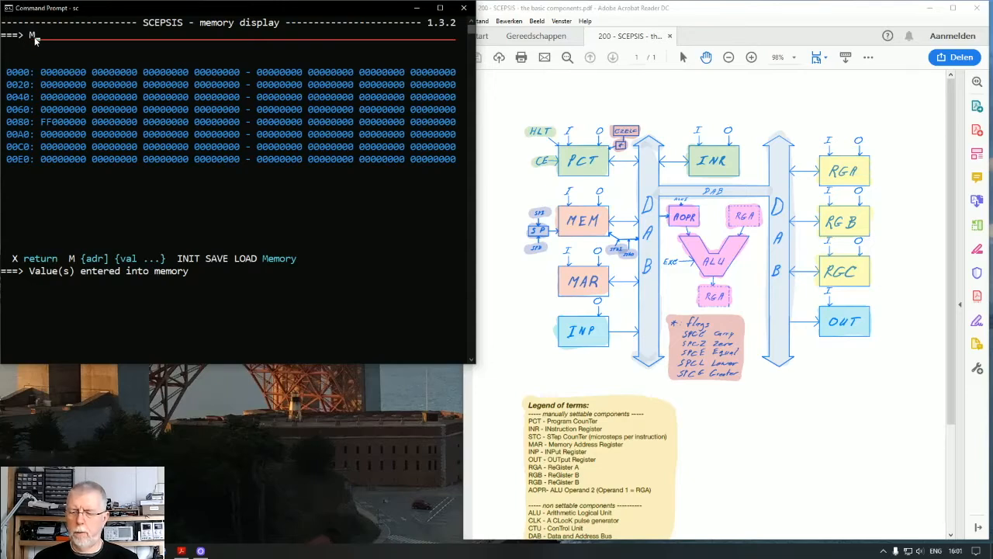
{"action": "type", "text": "1F"}
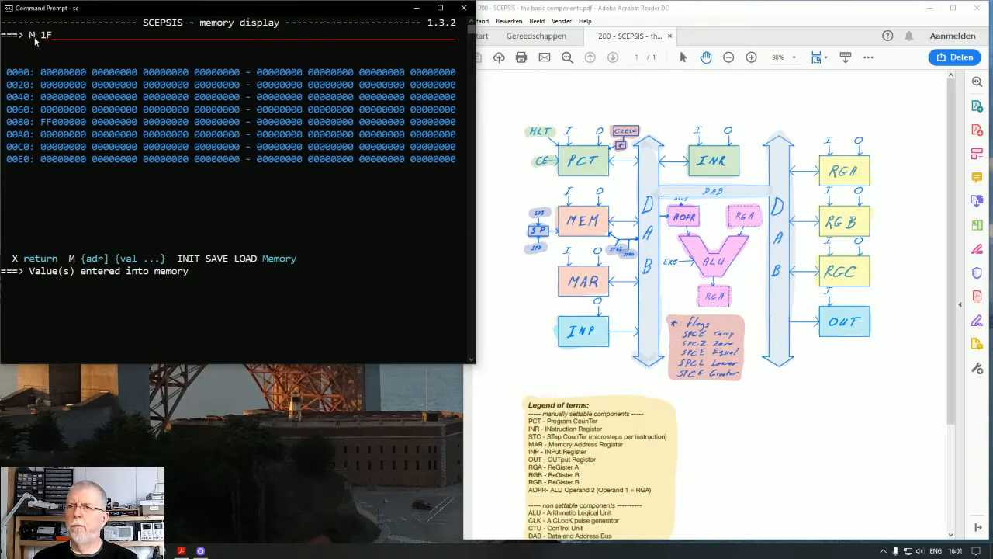
{"action": "type", "text": "AA"}
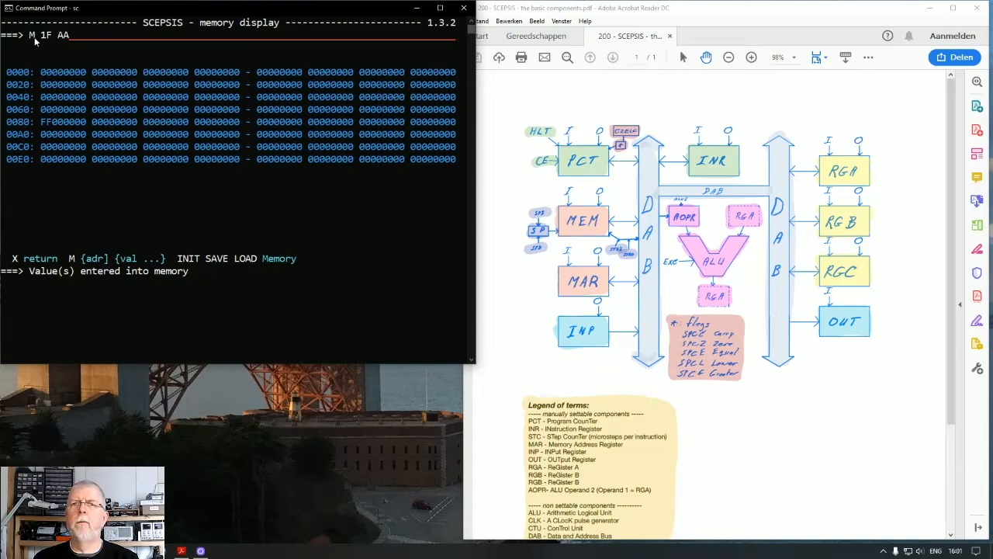
{"action": "key", "text": "Return"}
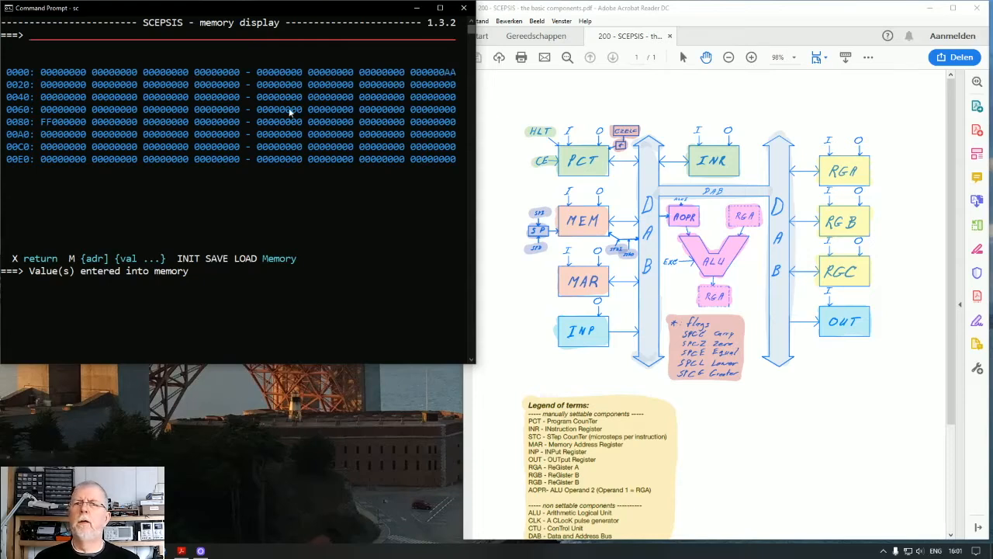
{"action": "mouse_move", "coordinate": [448, 72]}
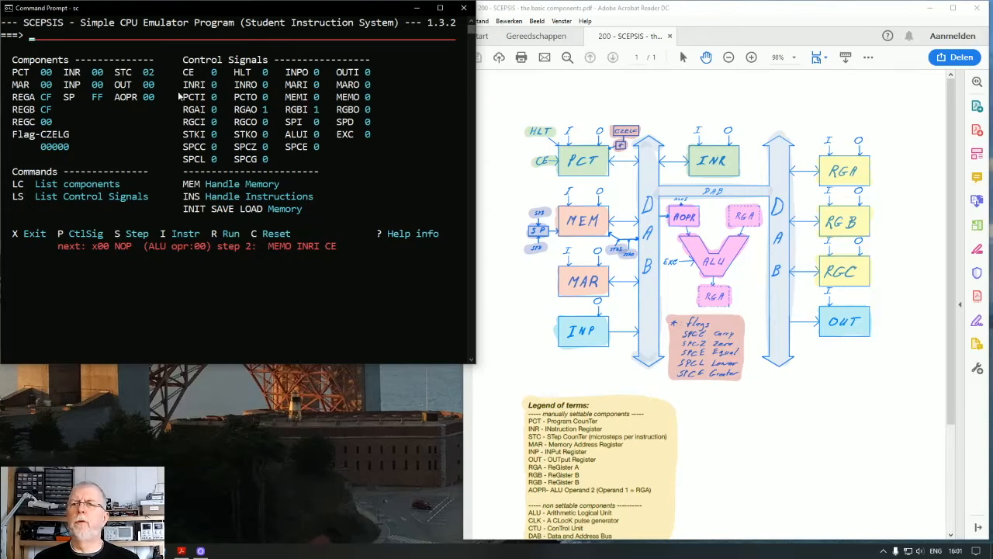
Back on the main screen, toggle register A's output signal RGAO to 0.
{"action": "left_click", "coordinate": [31, 37]}
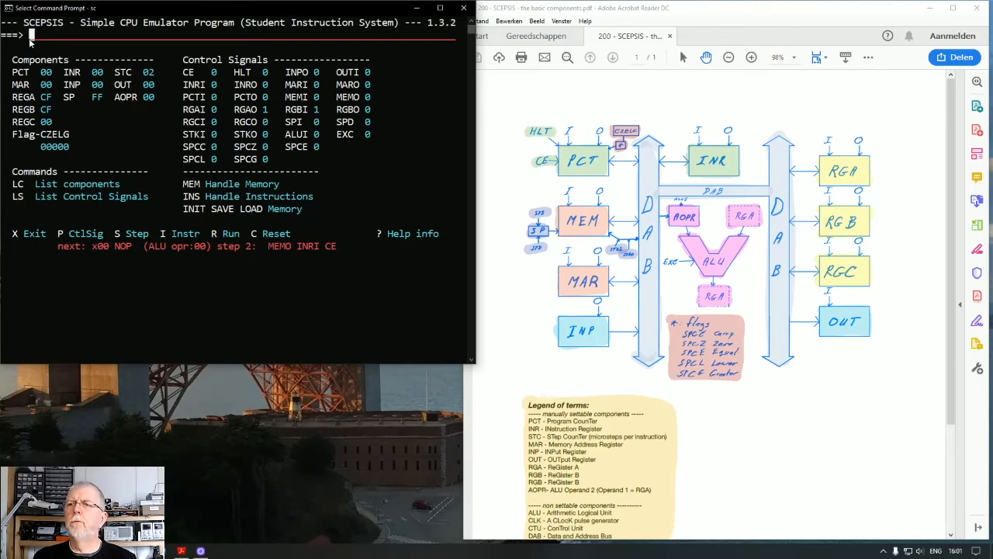
{"action": "type", "text": "rga"}
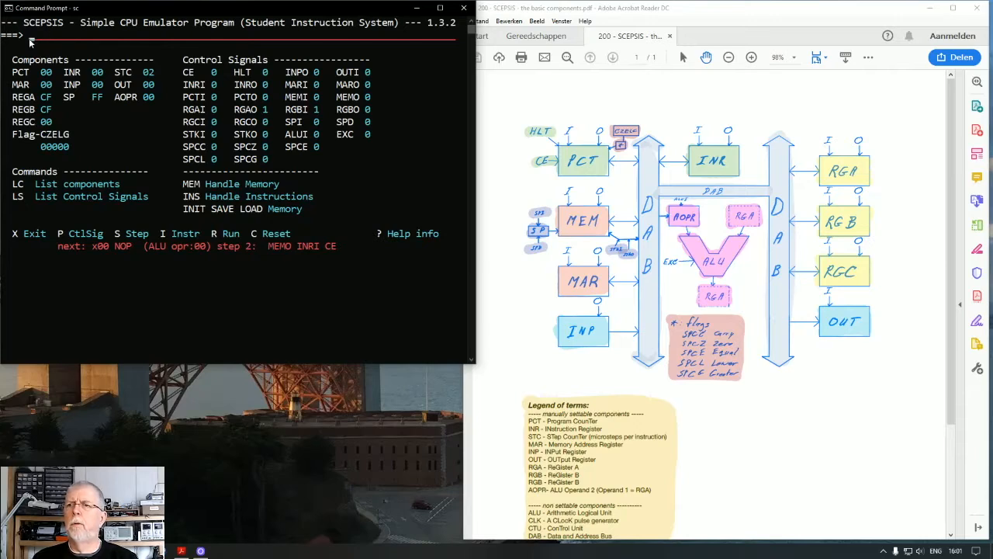
{"action": "type", "text": "rga"}
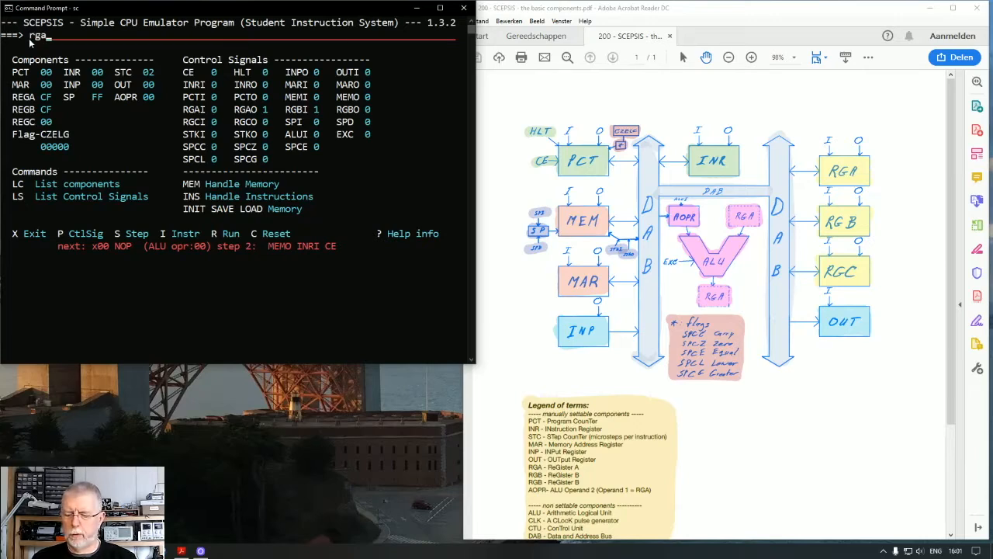
{"action": "type", "text": "bo"}
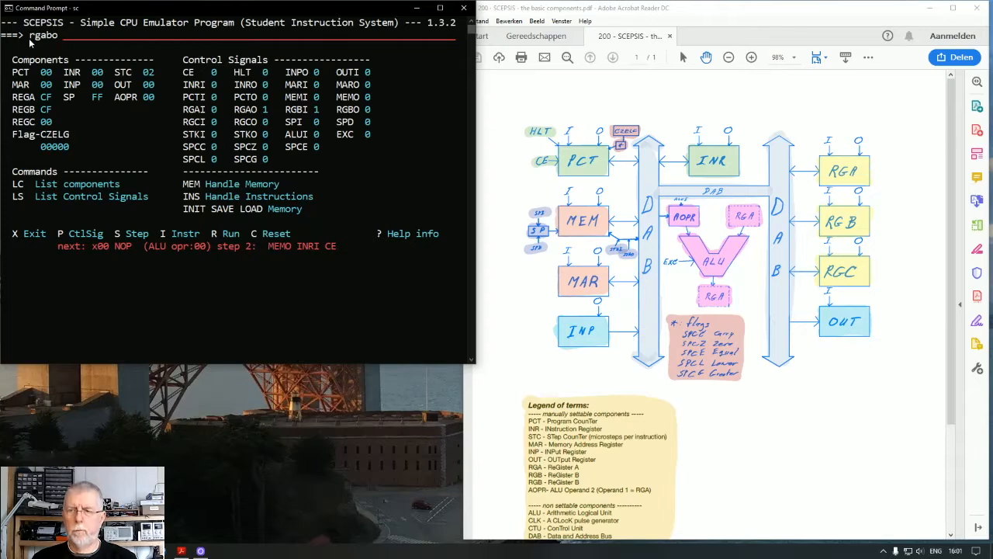
{"action": "type", "text": "0"}
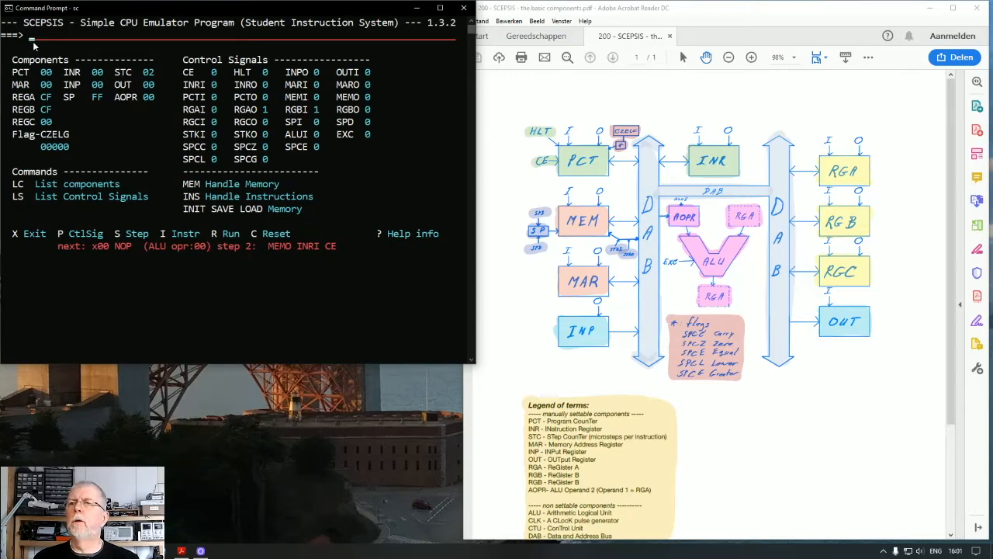
{"action": "type", "text": "RGA"}
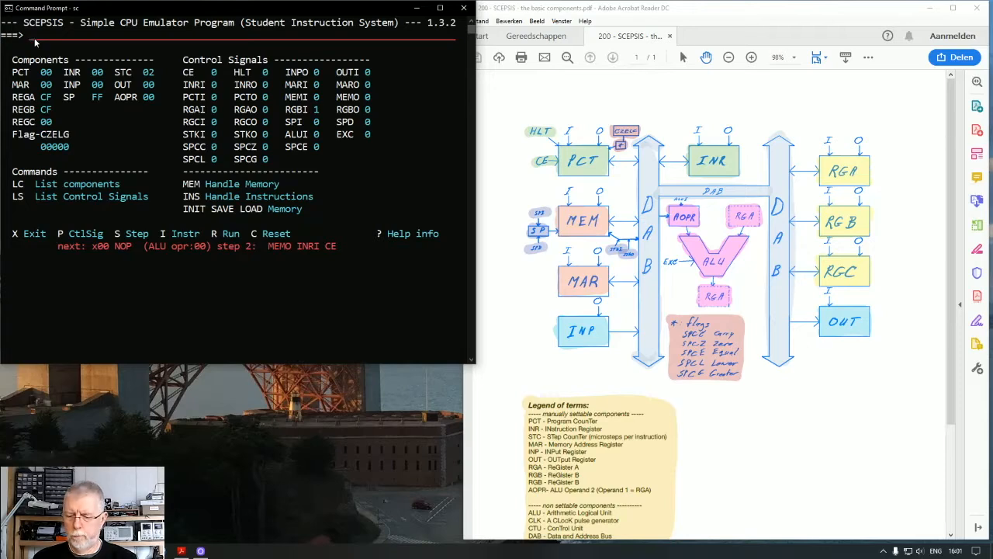
{"action": "type", "text": "RGB"}
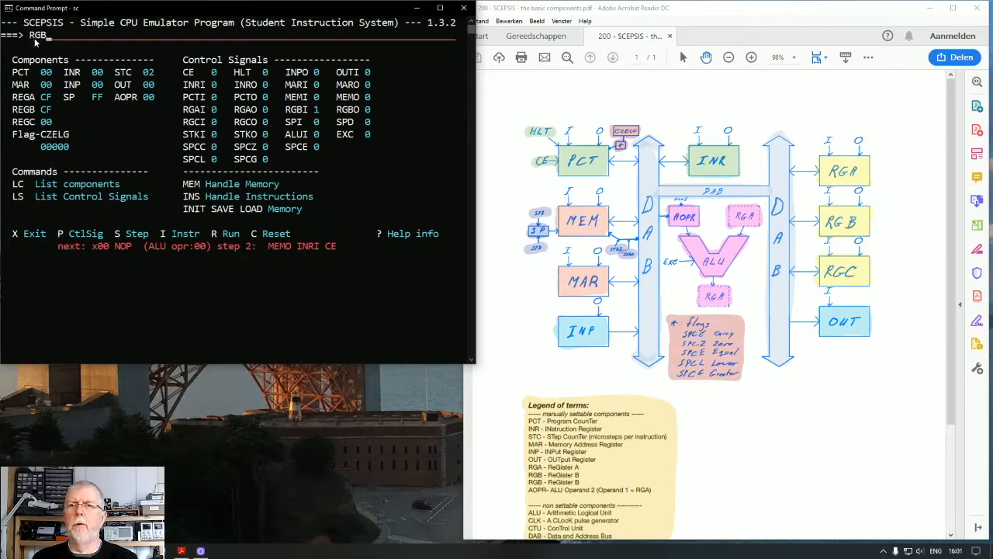
{"action": "type", "text": "I"}
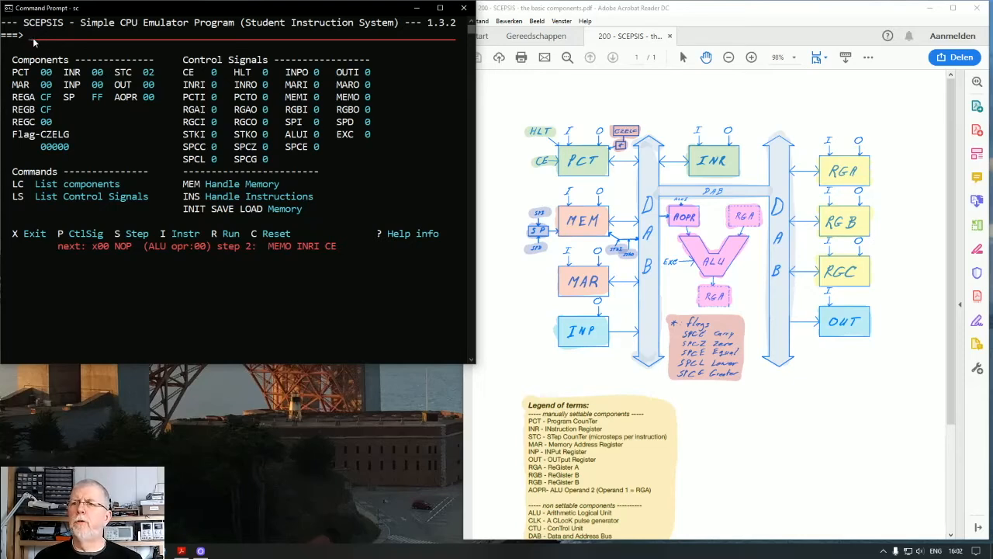
{"action": "mouse_move", "coordinate": [111, 91]}
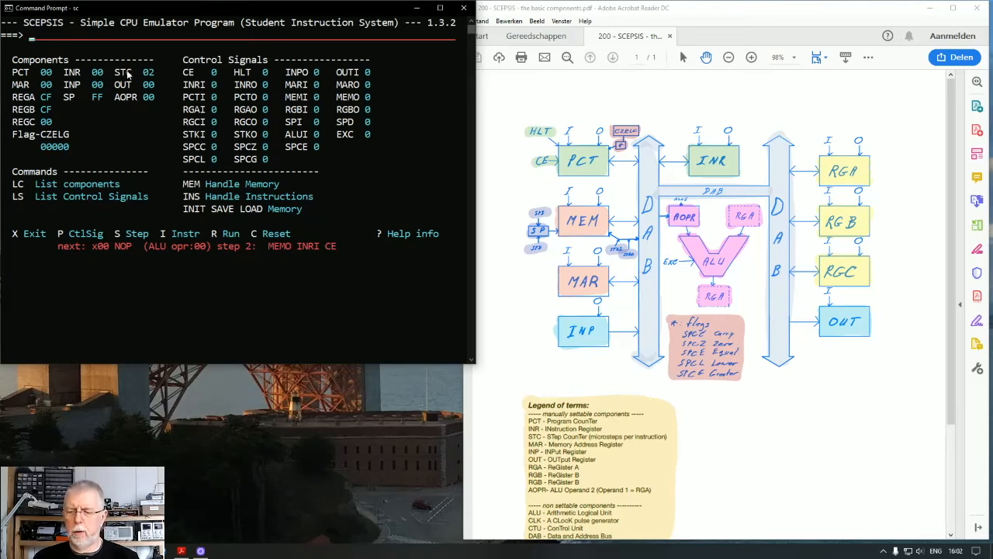
{"action": "type", "text": "memo"}
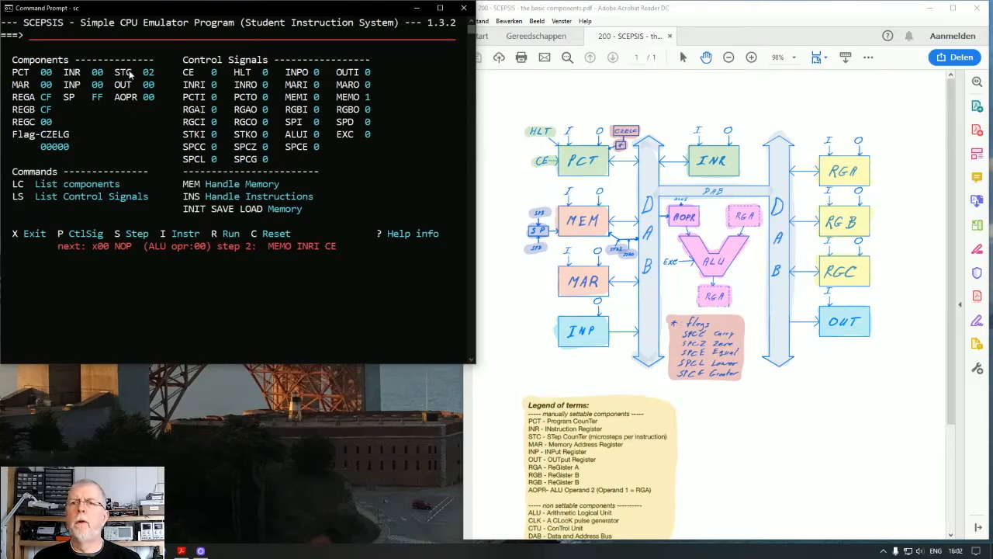
{"action": "mouse_move", "coordinate": [367, 102]}
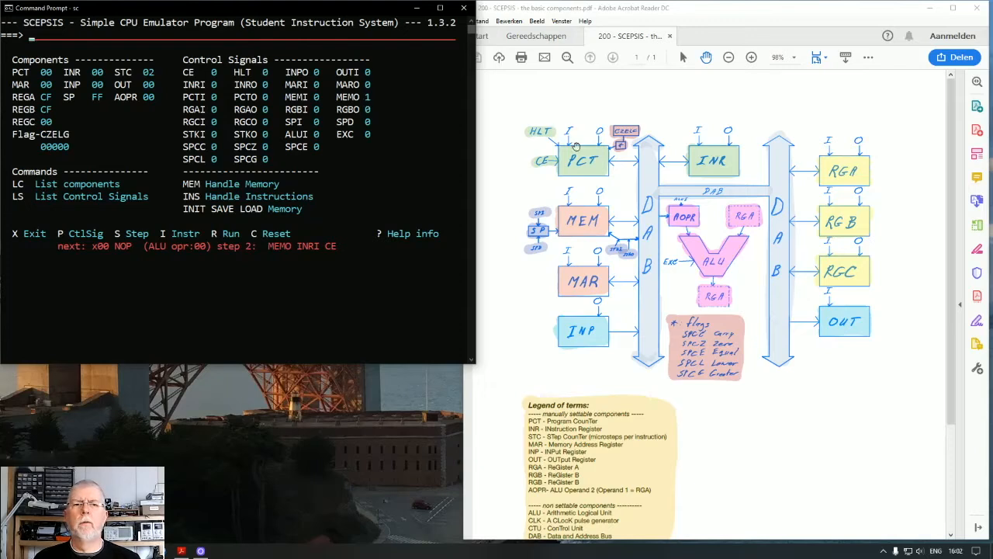
{"action": "mouse_move", "coordinate": [584, 223]}
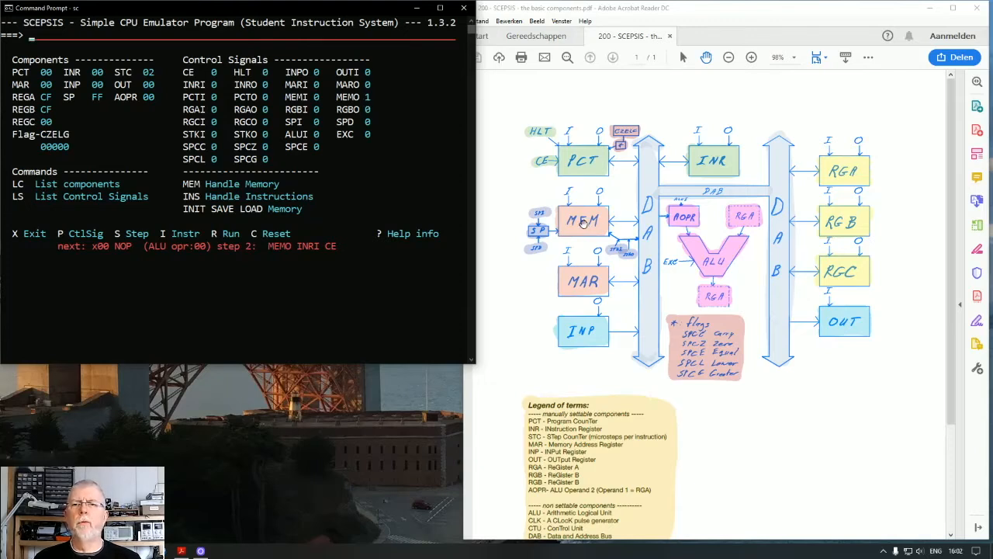
{"action": "mouse_move", "coordinate": [650, 232]}
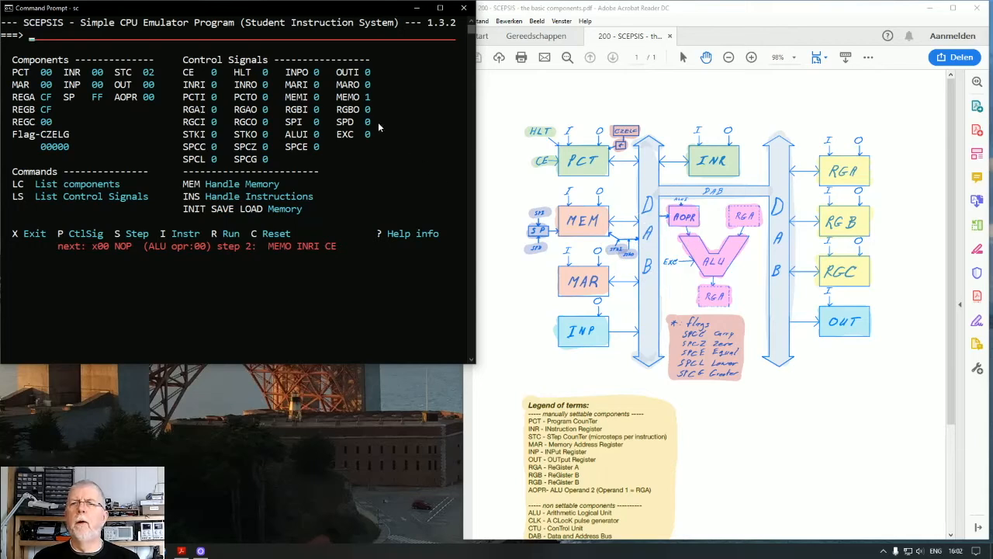
{"action": "mouse_move", "coordinate": [650, 229]}
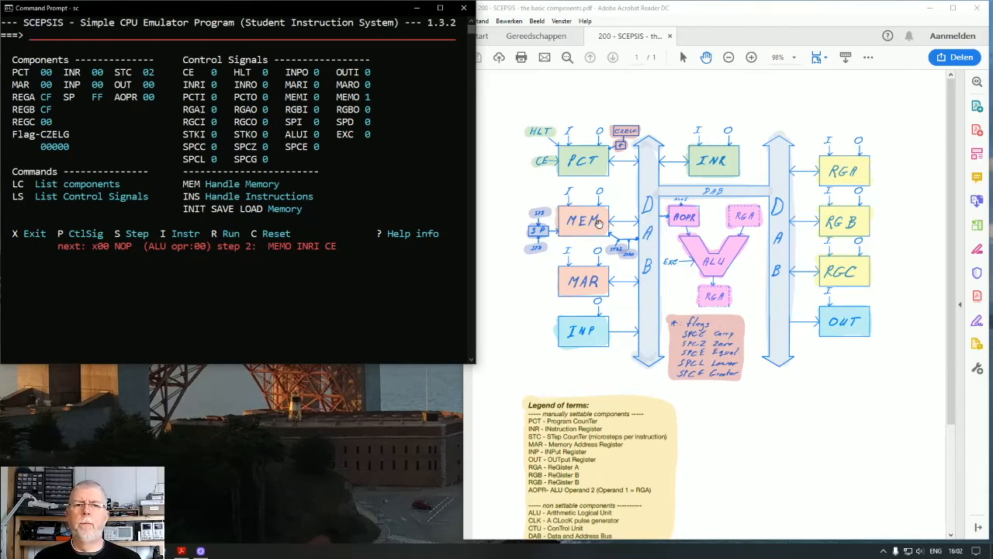
{"action": "mouse_move", "coordinate": [598, 254]}
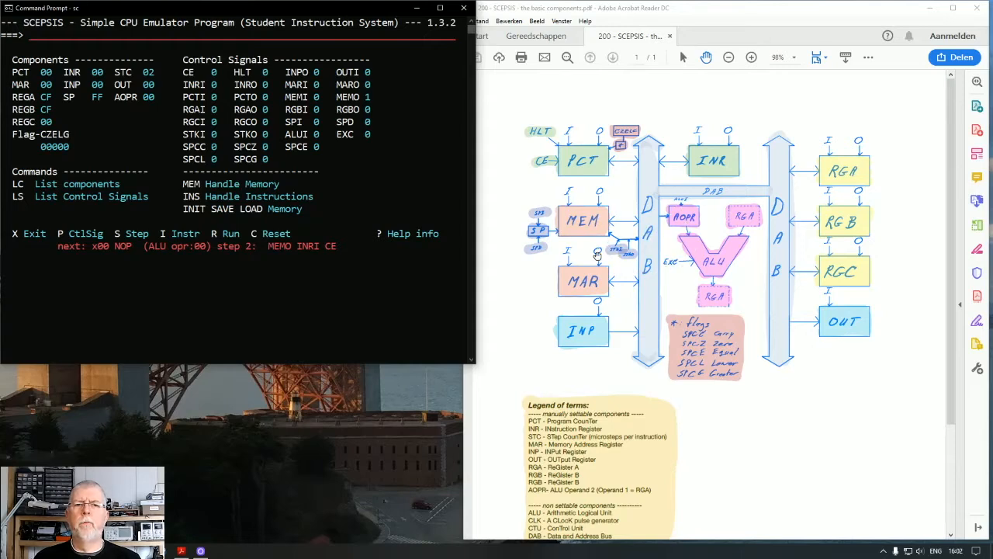
{"action": "mouse_move", "coordinate": [578, 278]}
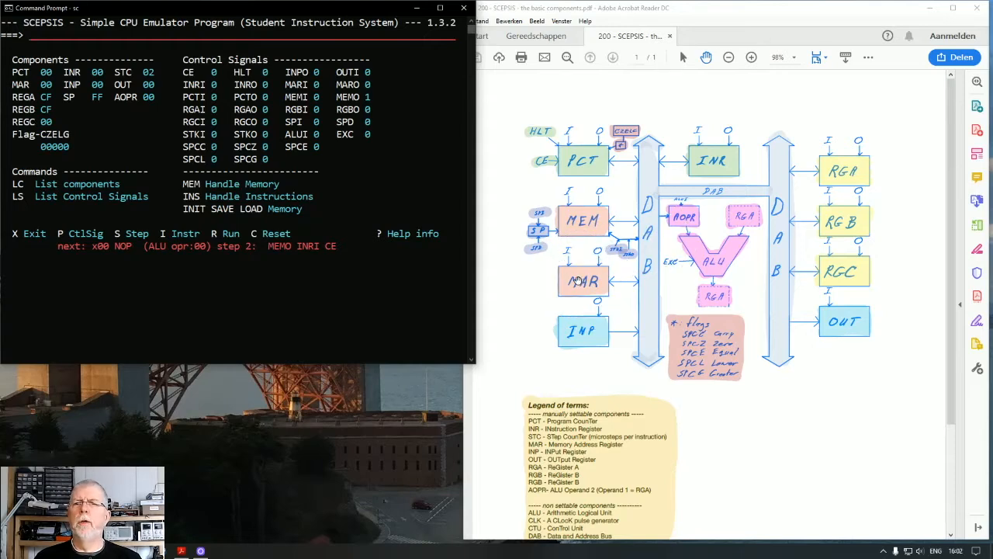
{"action": "mouse_move", "coordinate": [580, 273]}
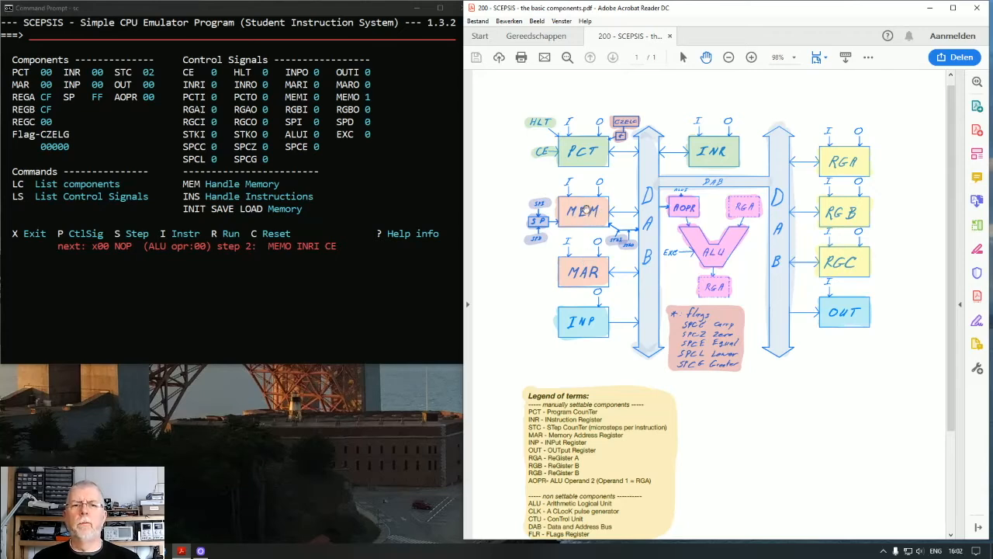
{"action": "mouse_move", "coordinate": [591, 226]}
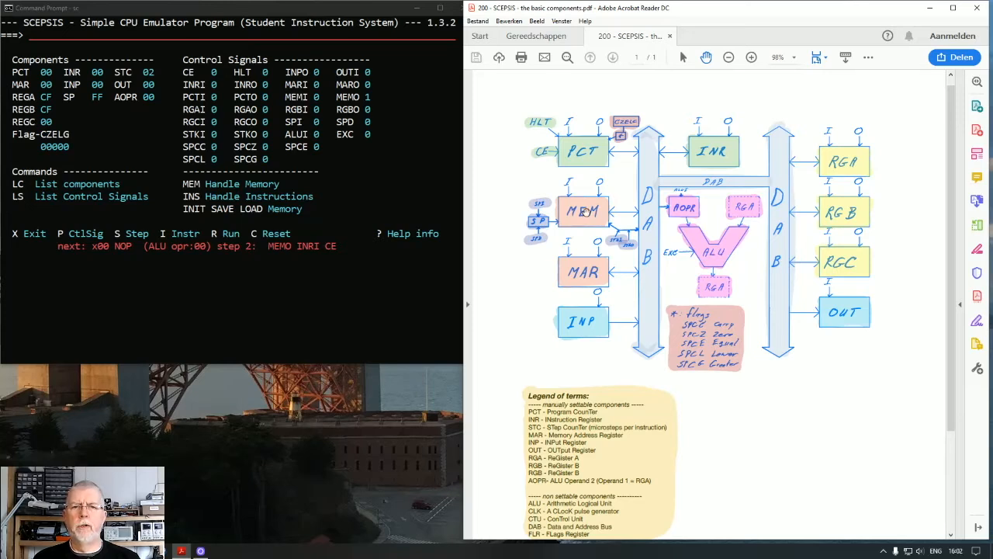
{"action": "mouse_move", "coordinate": [652, 212]}
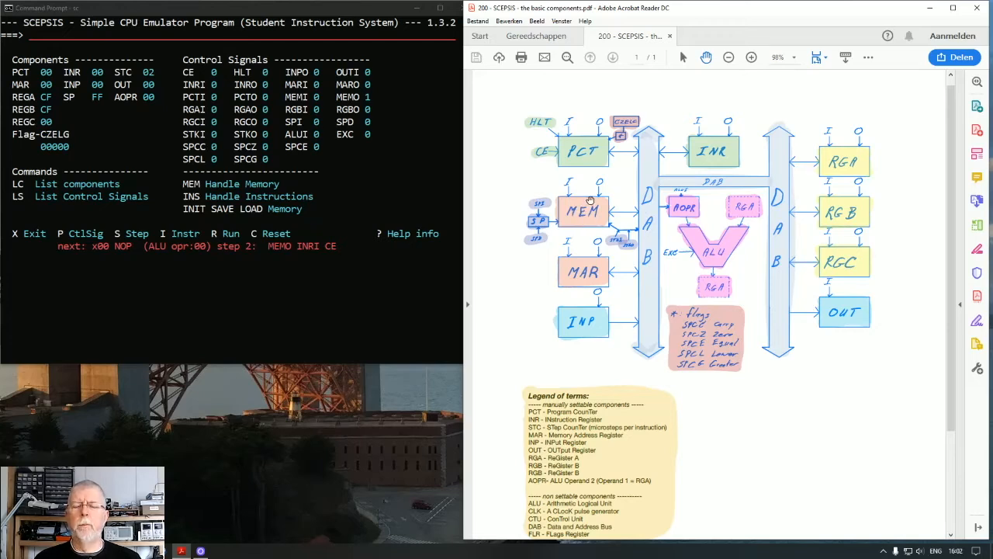
{"action": "mouse_move", "coordinate": [584, 271]}
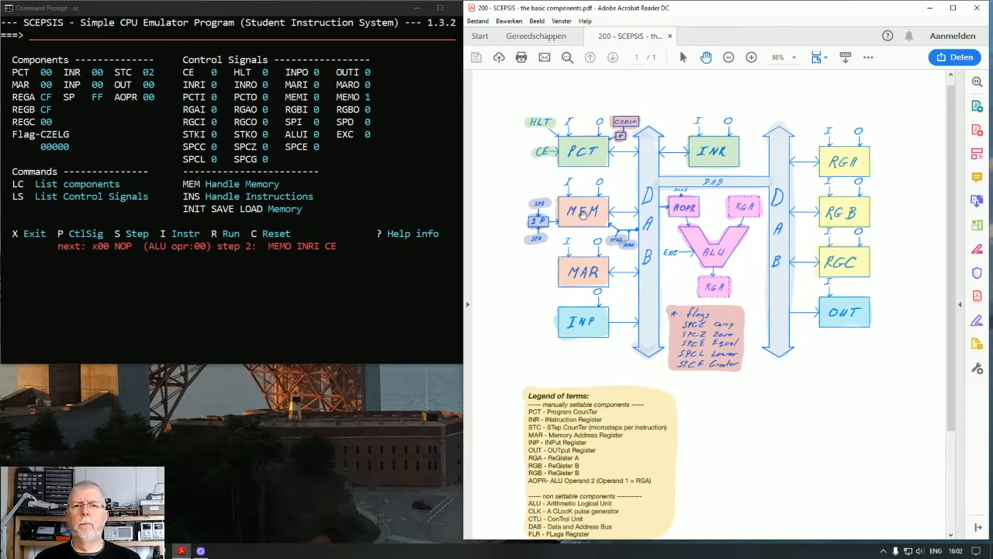
{"action": "mouse_move", "coordinate": [587, 263]}
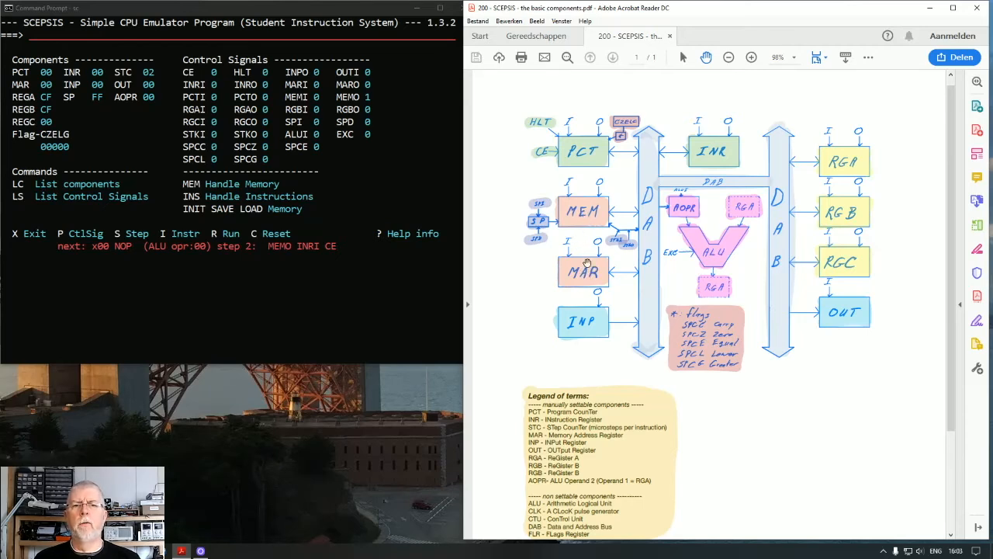
{"action": "mouse_move", "coordinate": [584, 211]}
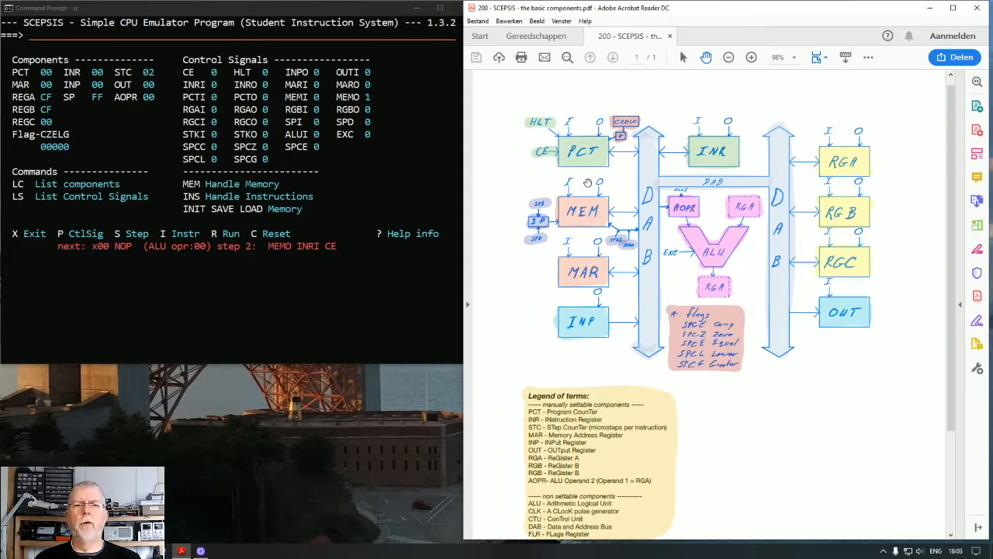
{"action": "mouse_move", "coordinate": [624, 211]}
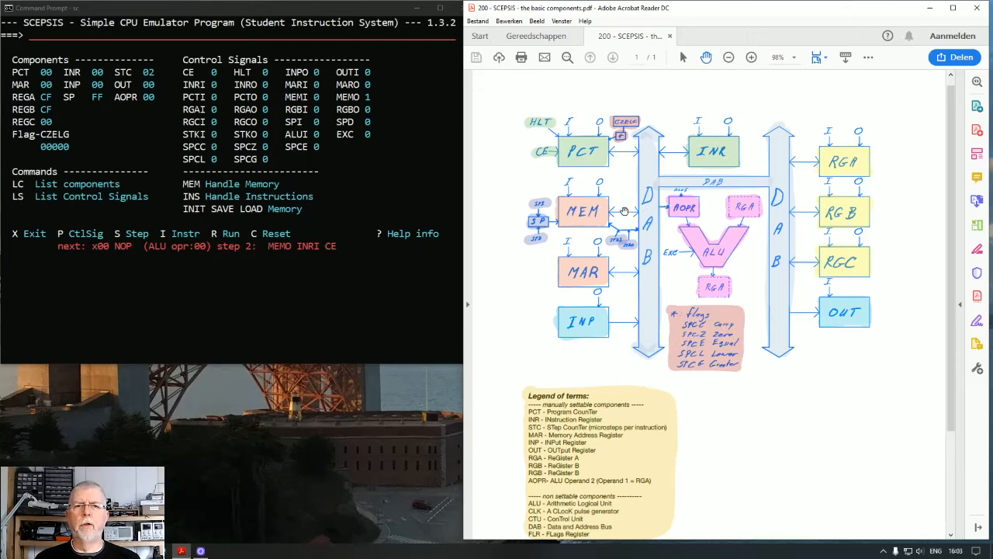
{"action": "mouse_move", "coordinate": [638, 219]}
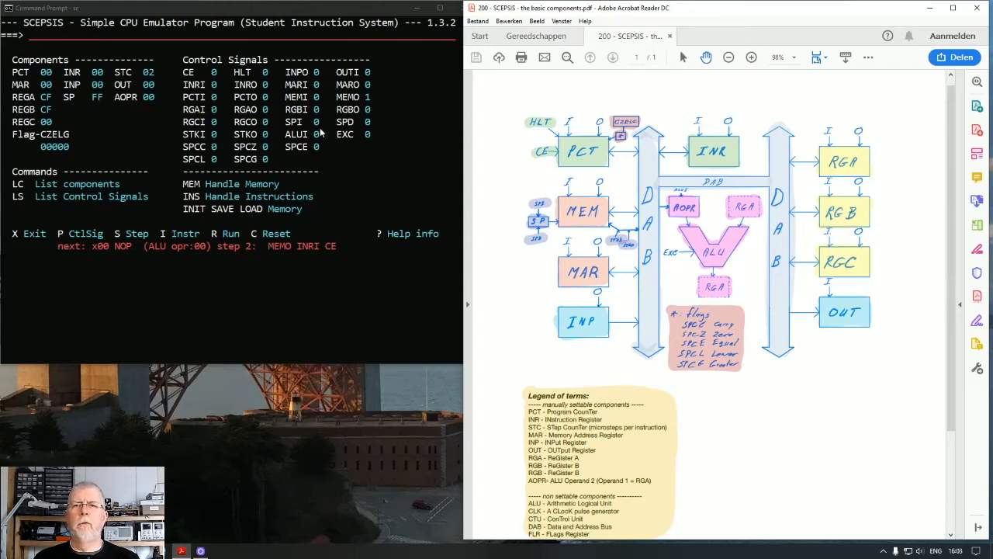
{"action": "mouse_move", "coordinate": [198, 124]}
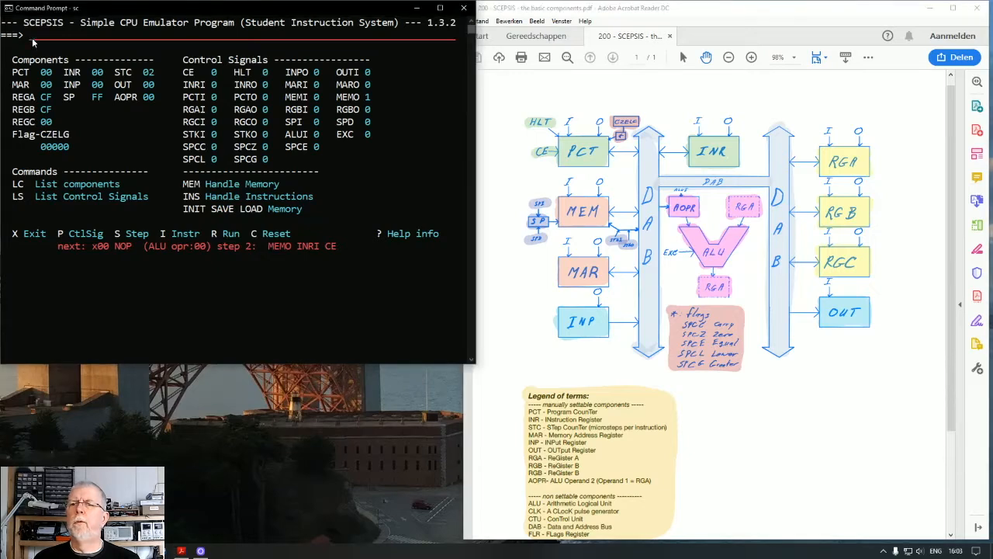
Enable register C input with RGCI and point the MAR at address 1F.
{"action": "type", "text": "RG"}
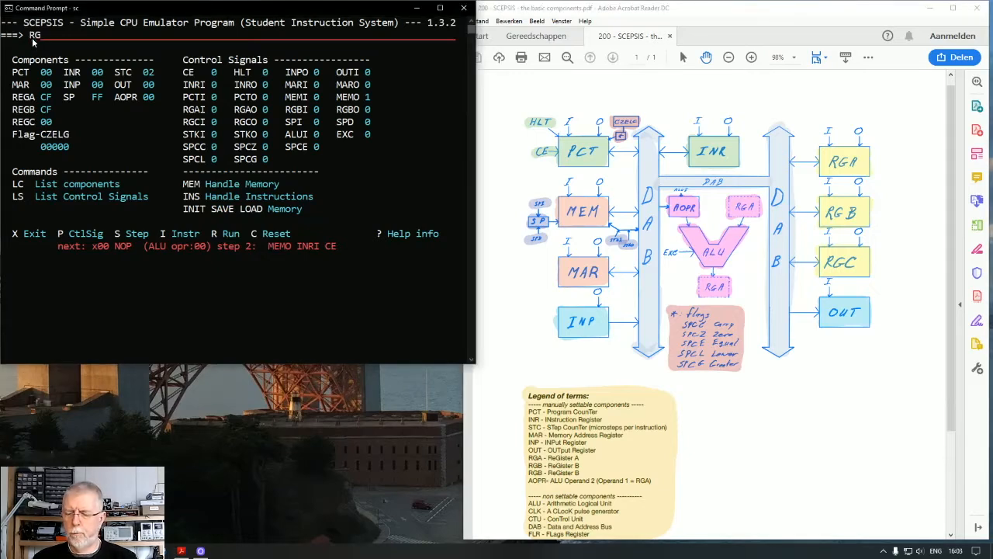
{"action": "type", "text": "CI"}
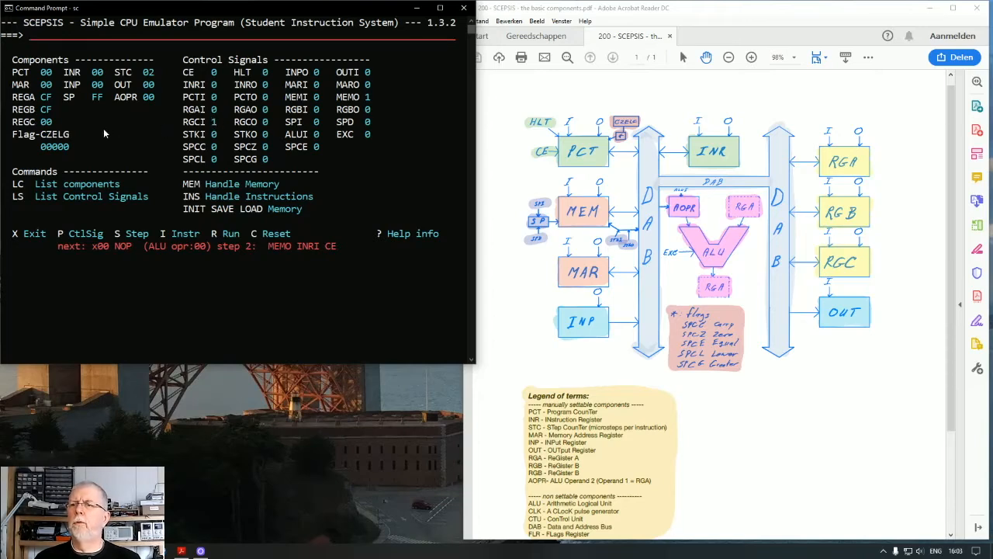
{"action": "mouse_move", "coordinate": [72, 121]}
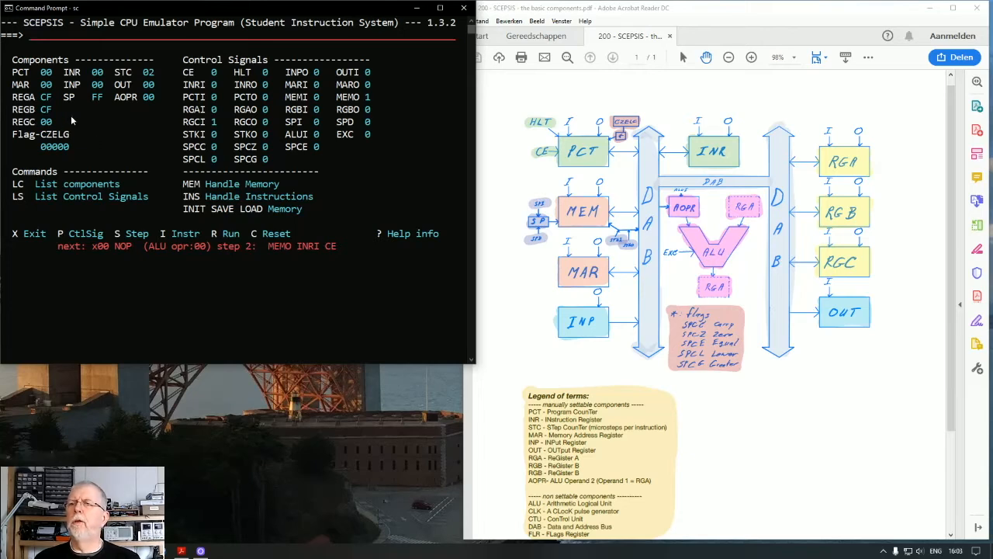
{"action": "mouse_move", "coordinate": [23, 89]}
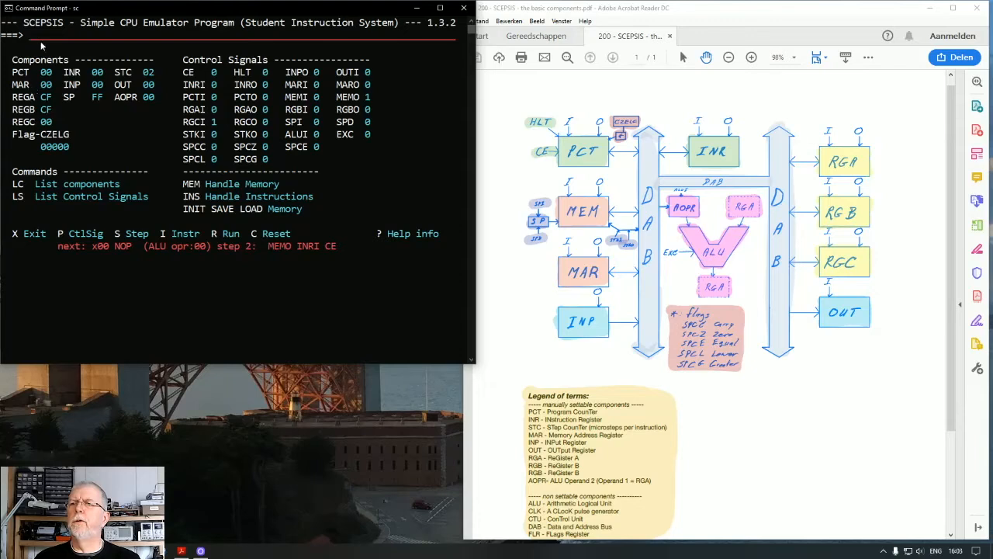
{"action": "type", "text": "MAR"}
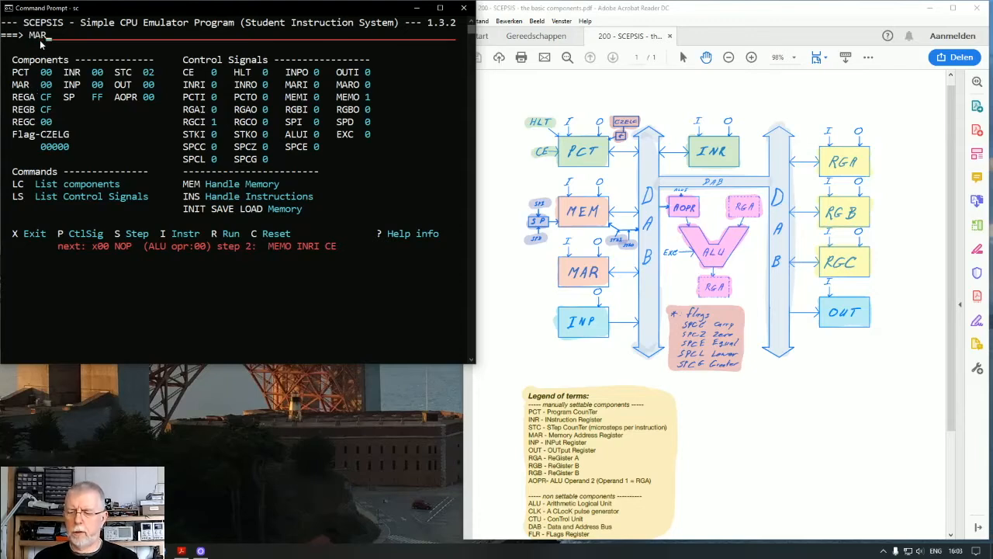
{"action": "key", "text": "Return"}
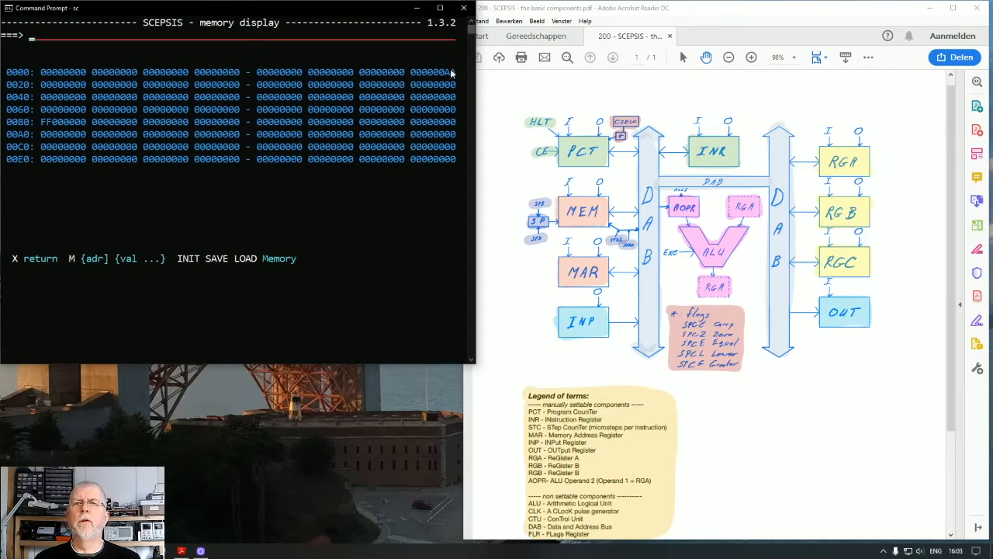
{"action": "mouse_move", "coordinate": [448, 74]}
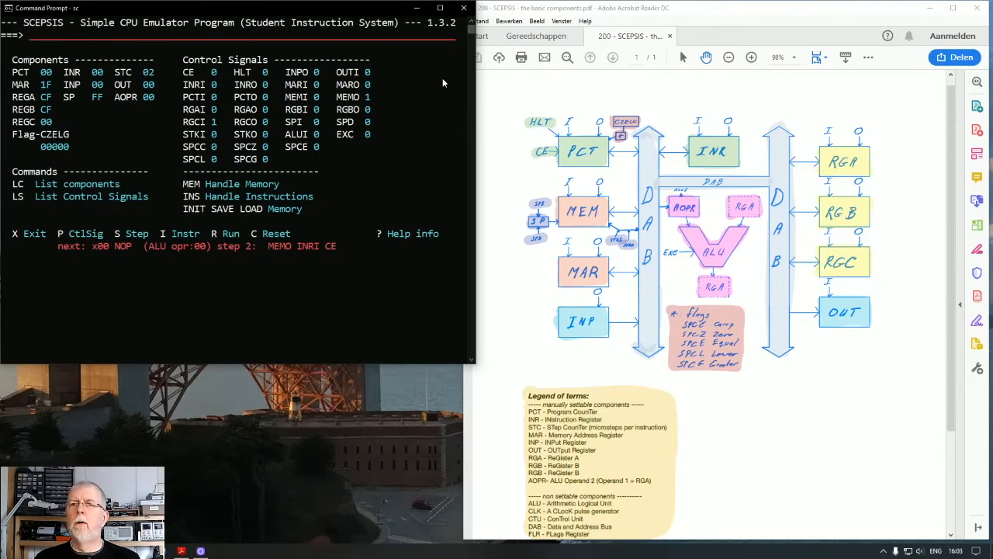
Pulse the clock so register C loads AA from memory, reaching step 3.
{"action": "type", "text": "p"}
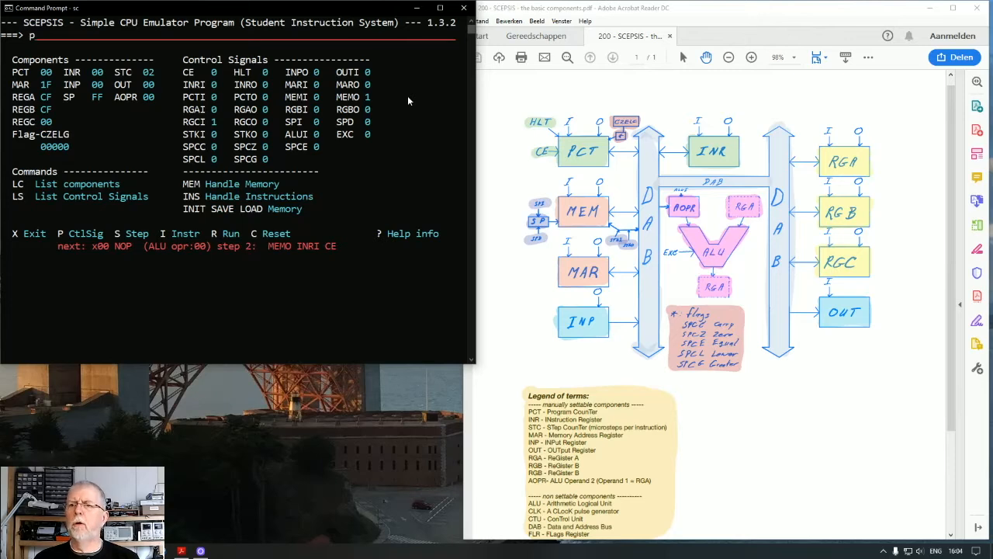
{"action": "key", "text": "s"}
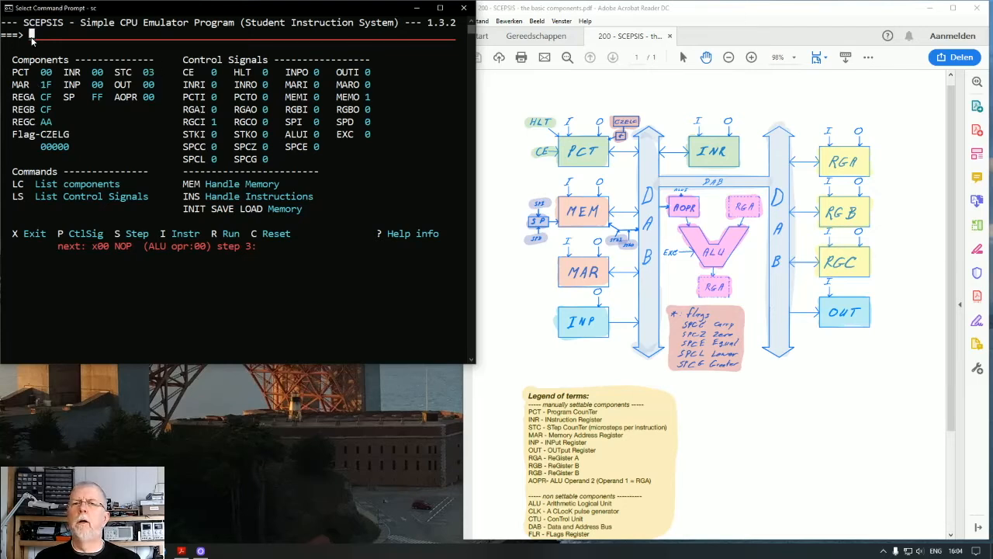
Switch MEMO and RGCI off, then turn on RGAO and MEMI for the write-back.
{"action": "type", "text": "memo"}
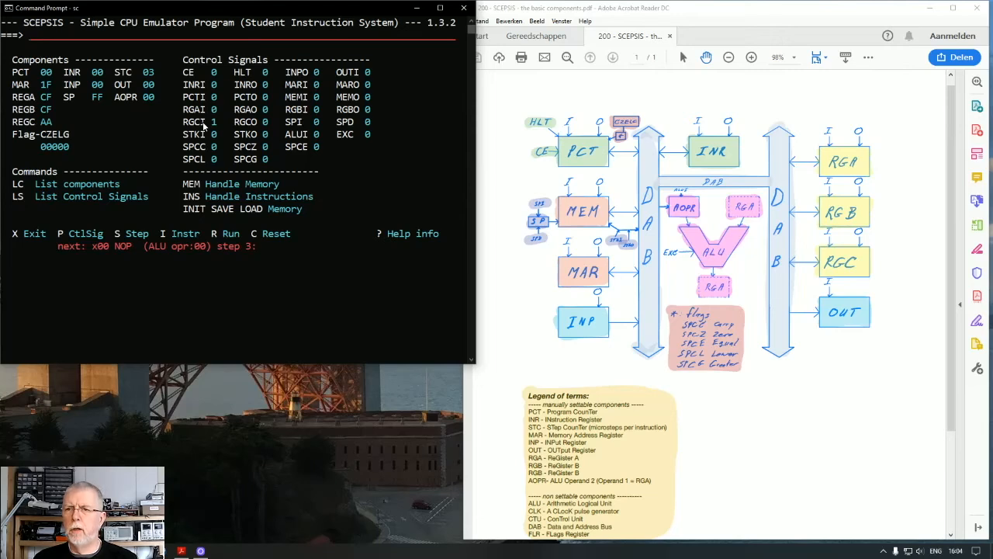
{"action": "type", "text": "RGC"}
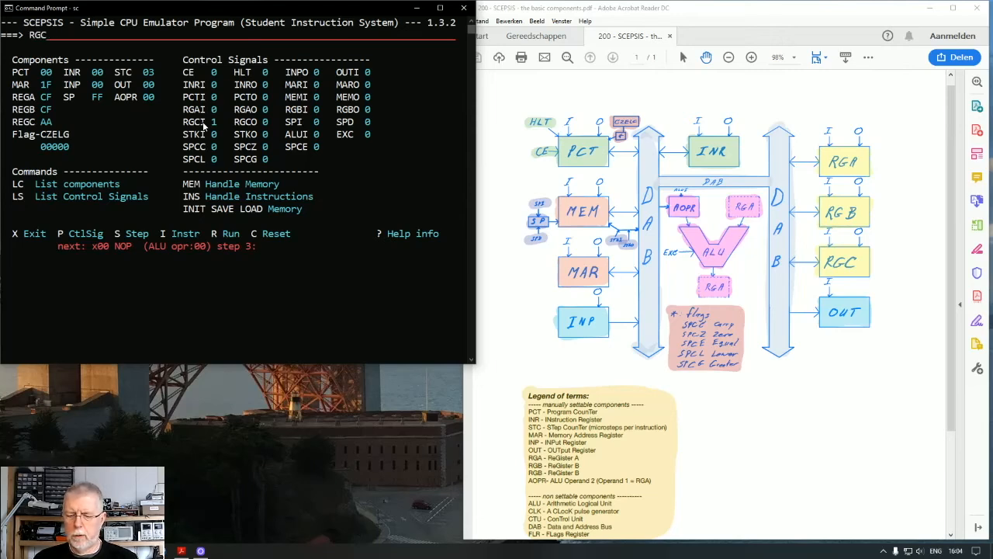
{"action": "key", "text": "Return"}
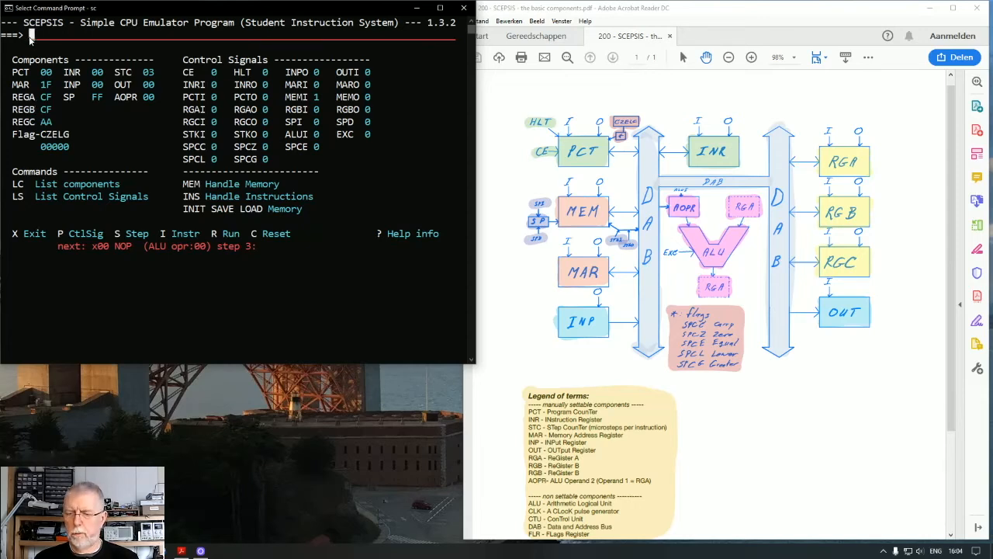
{"action": "type", "text": "rga"}
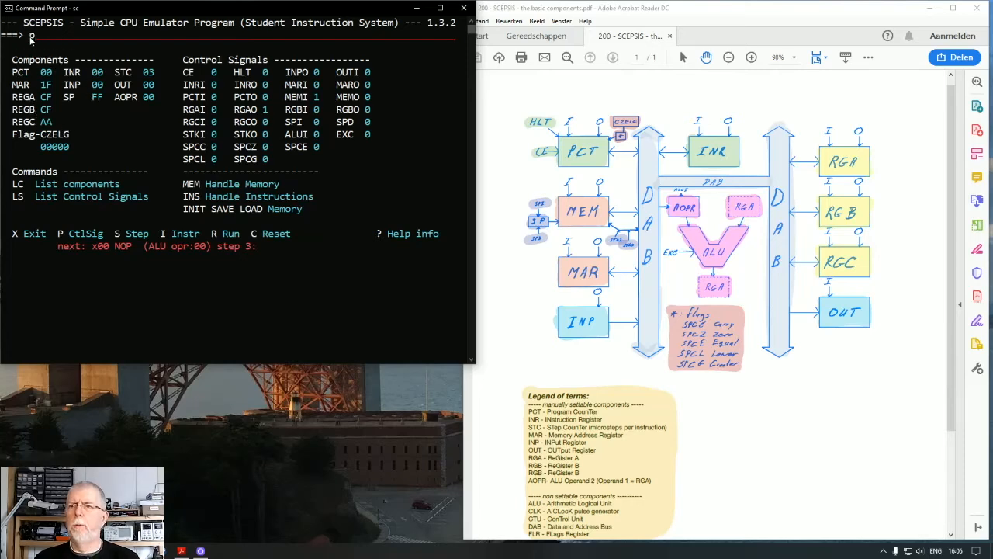
Pulse the clock to write CF from register A into memory, then show the memory contents.
{"action": "key", "text": "Return"}
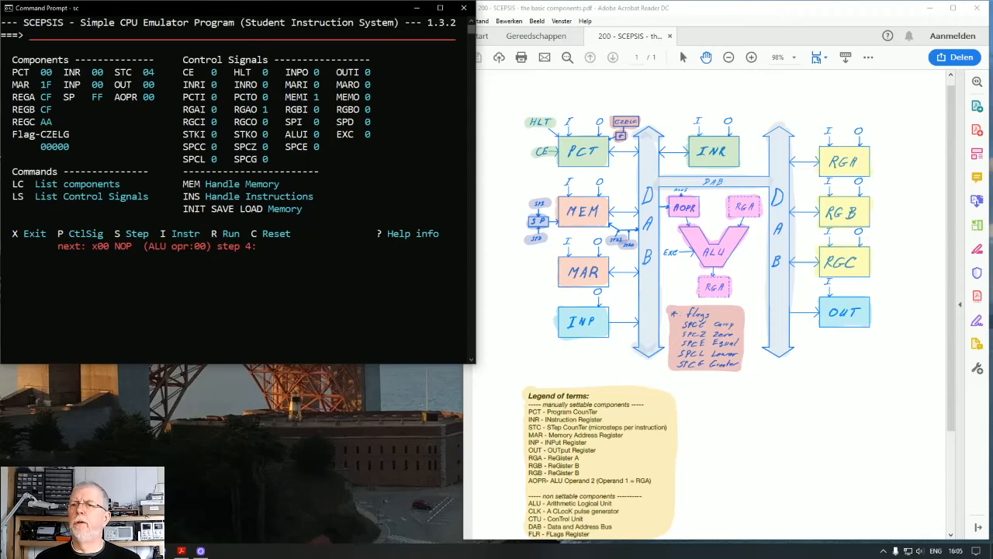
{"action": "type", "text": "mem"}
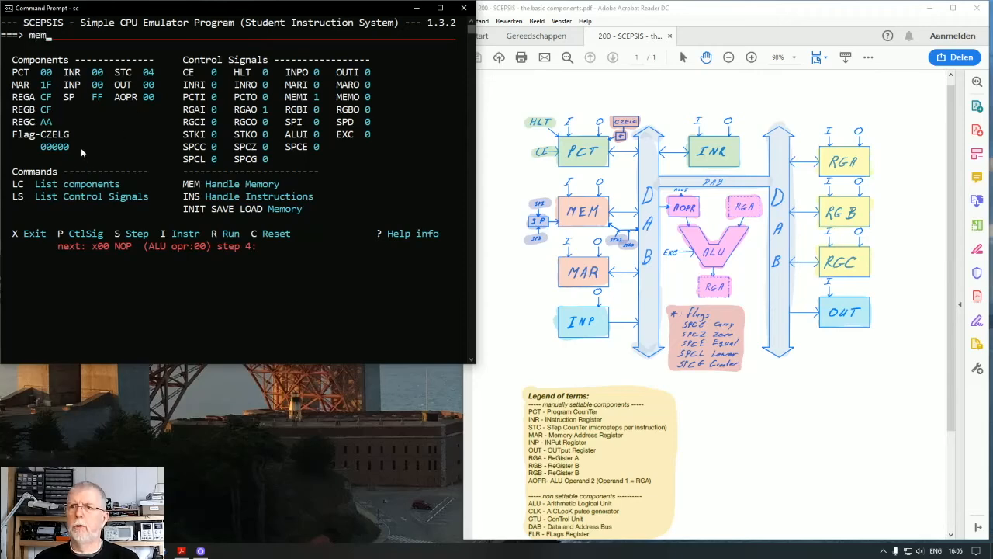
{"action": "key", "text": "Return"}
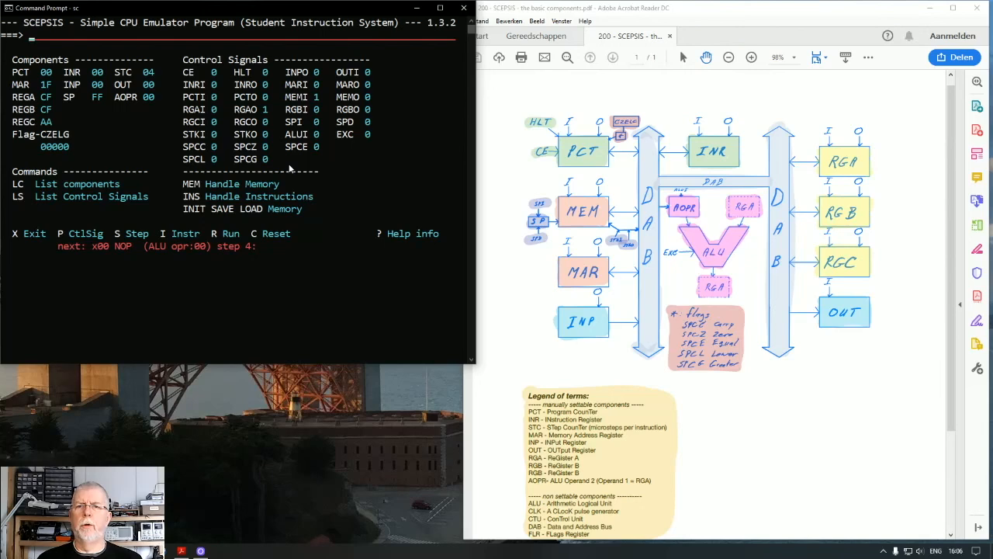
{"action": "mouse_move", "coordinate": [325, 176]}
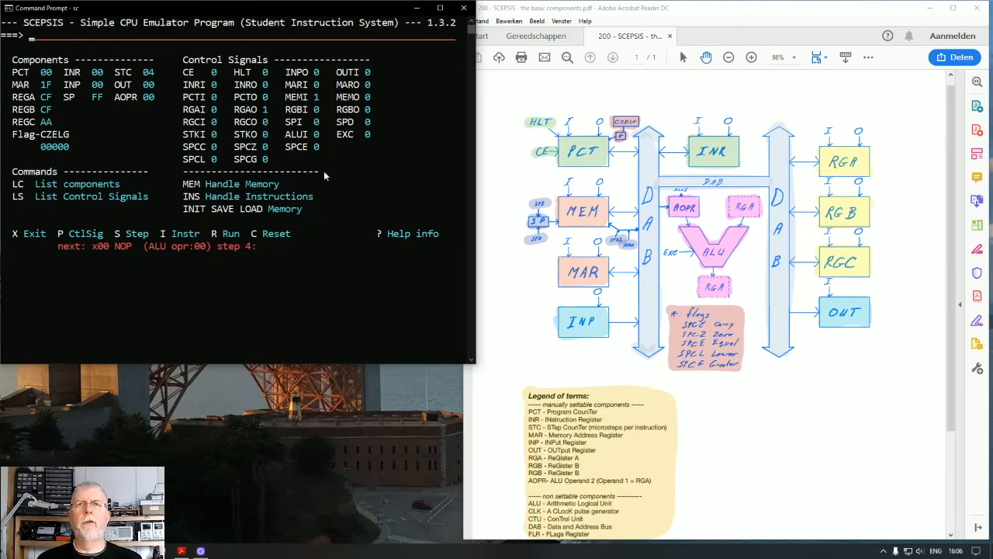
{"action": "mouse_move", "coordinate": [160, 303]}
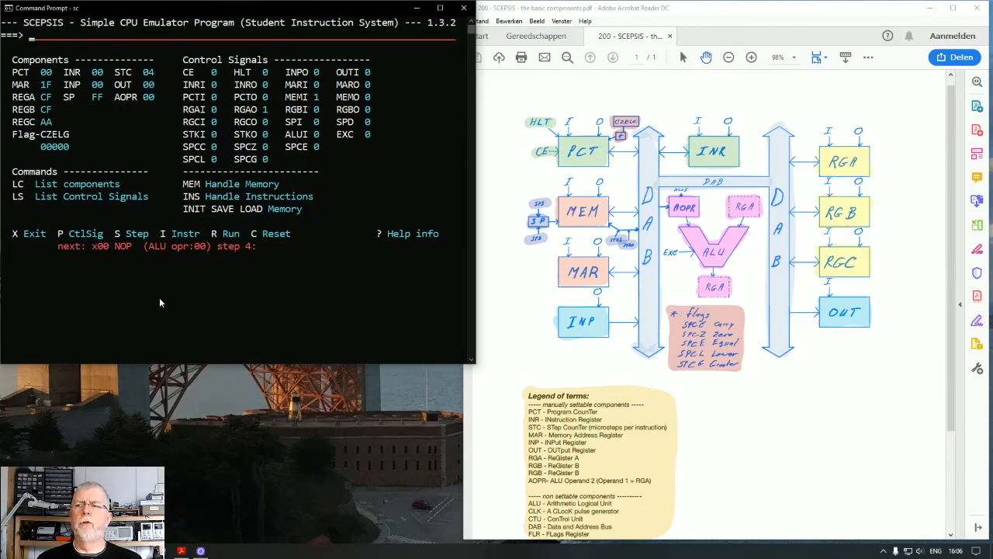